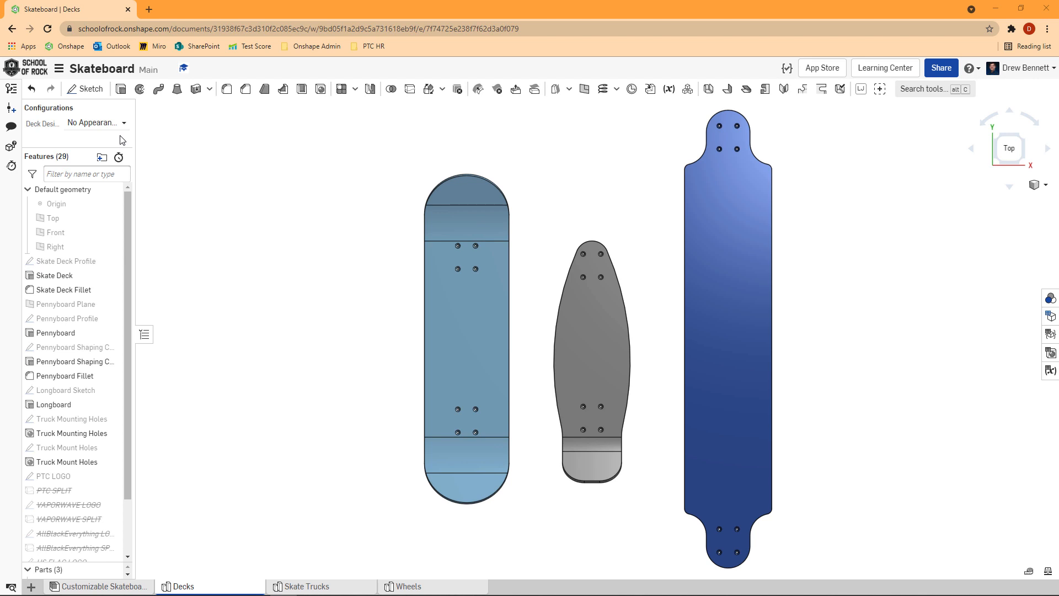
pyautogui.moveTo(119, 128)
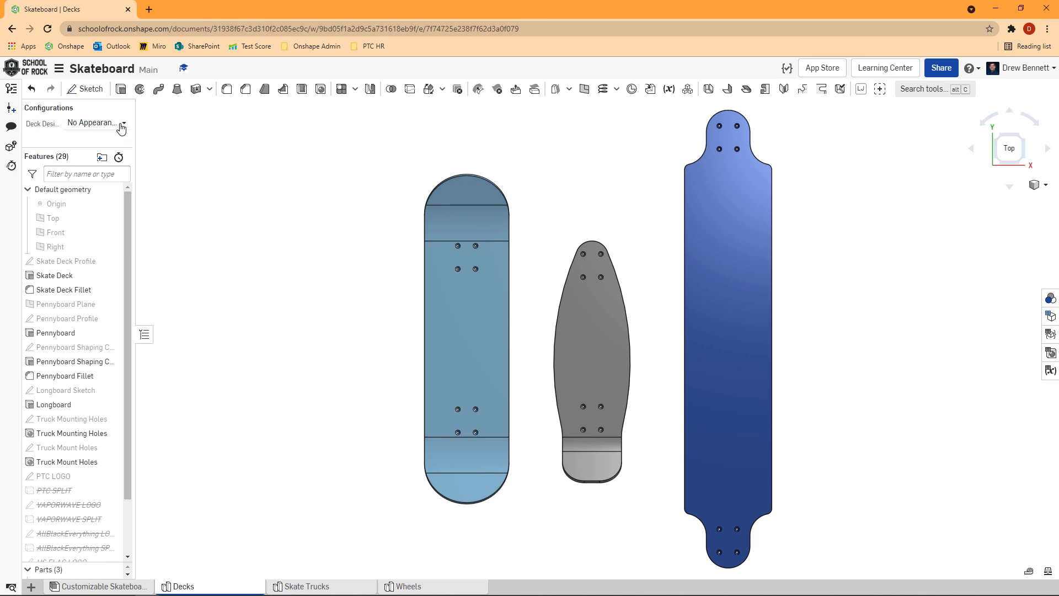
# Hide the Pennyboard and Longboard so only the standard skateboard deck shows
pyautogui.click(126, 123)
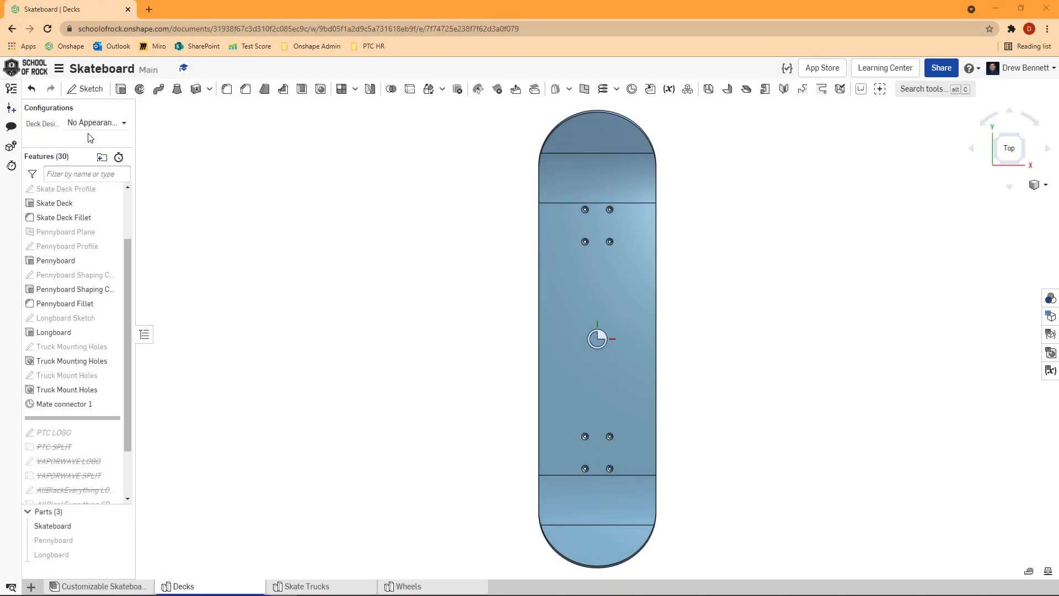
# Start a sketch on the deck's top face and import the hexagonal logo DXF/DWG into it
pyautogui.click(85, 88)
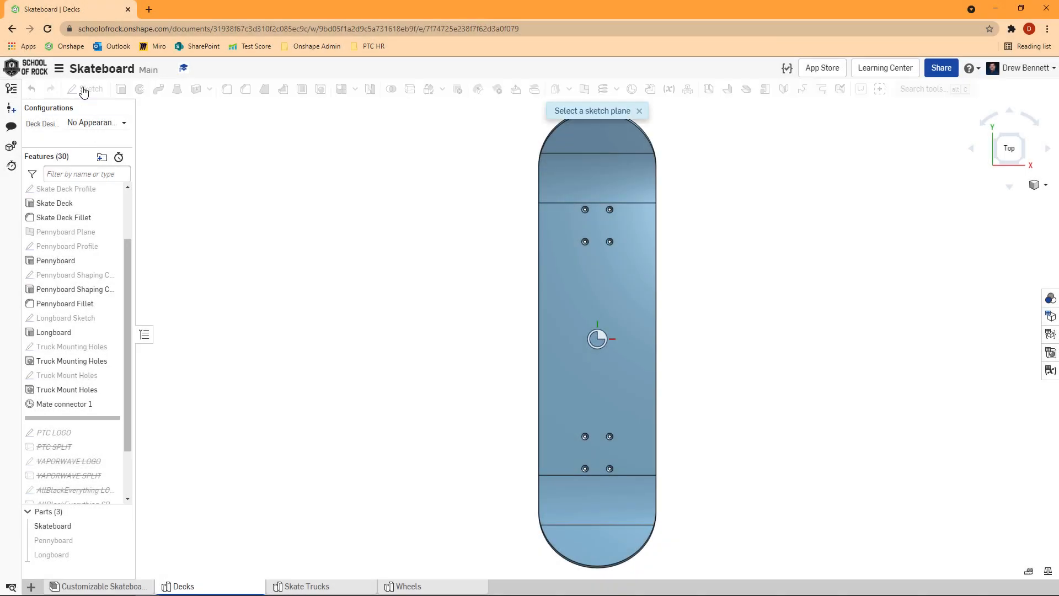
pyautogui.click(84, 88)
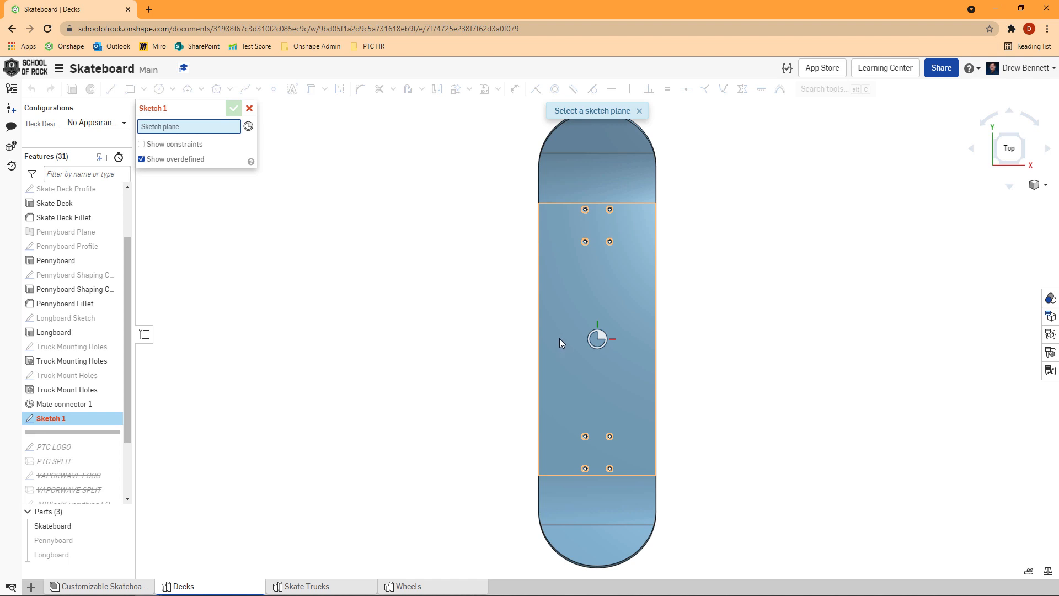
pyautogui.click(597, 337)
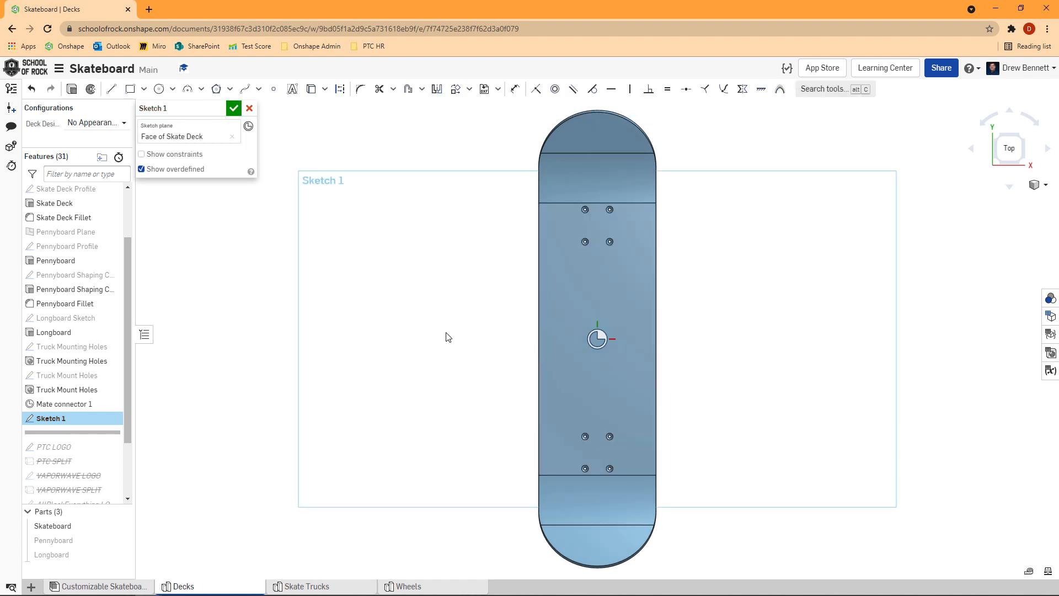
pyautogui.moveTo(258, 235)
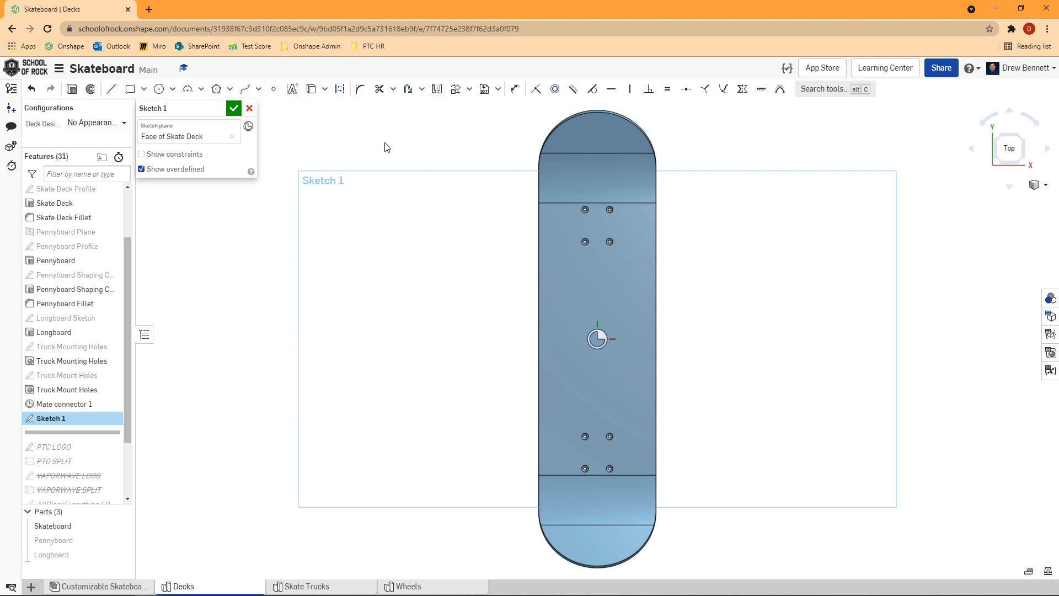
pyautogui.click(497, 88)
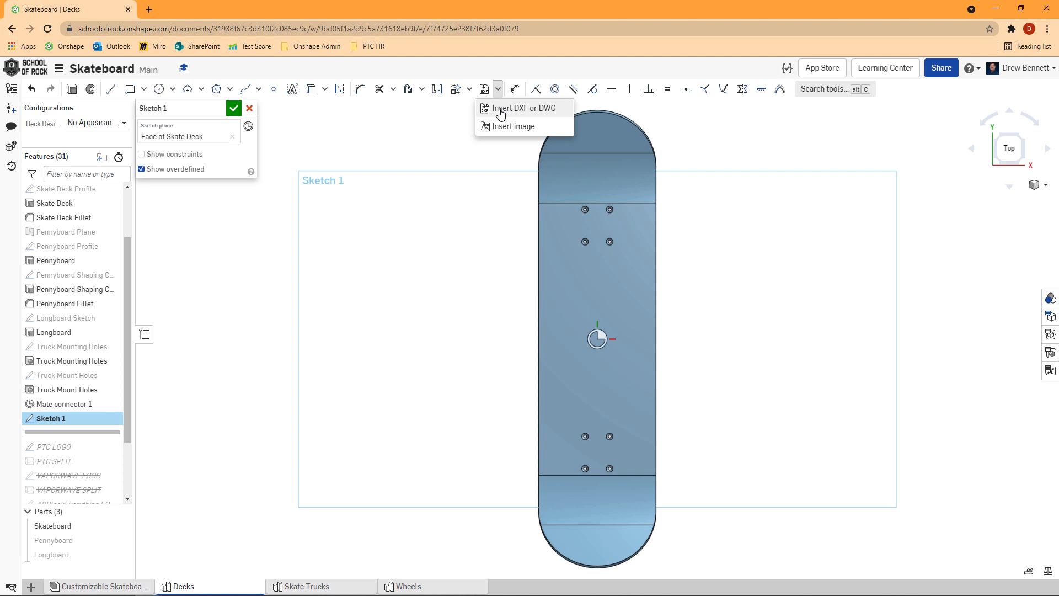
pyautogui.click(523, 108)
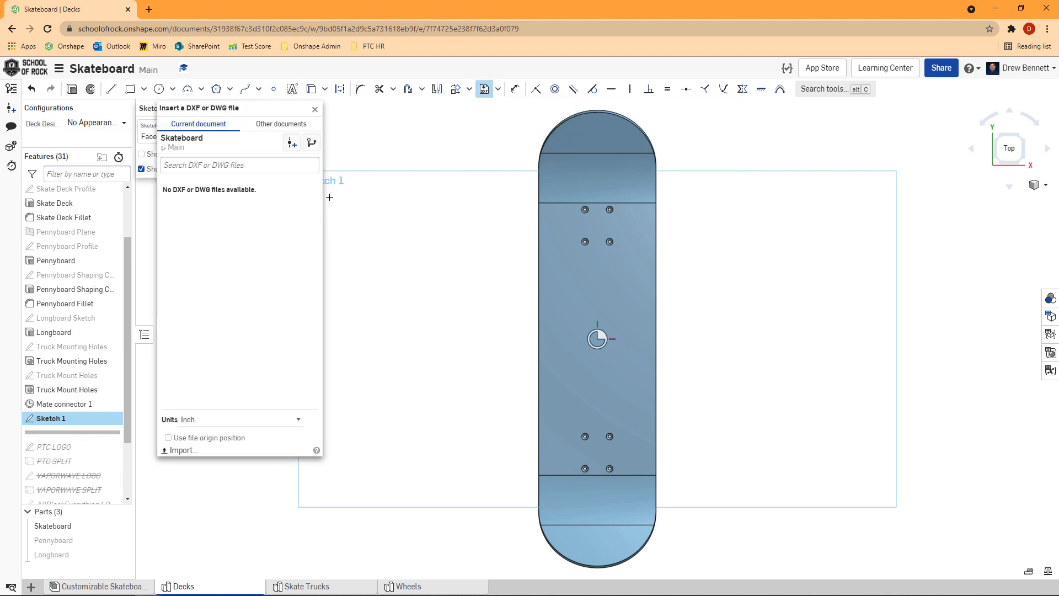
pyautogui.moveTo(175, 373)
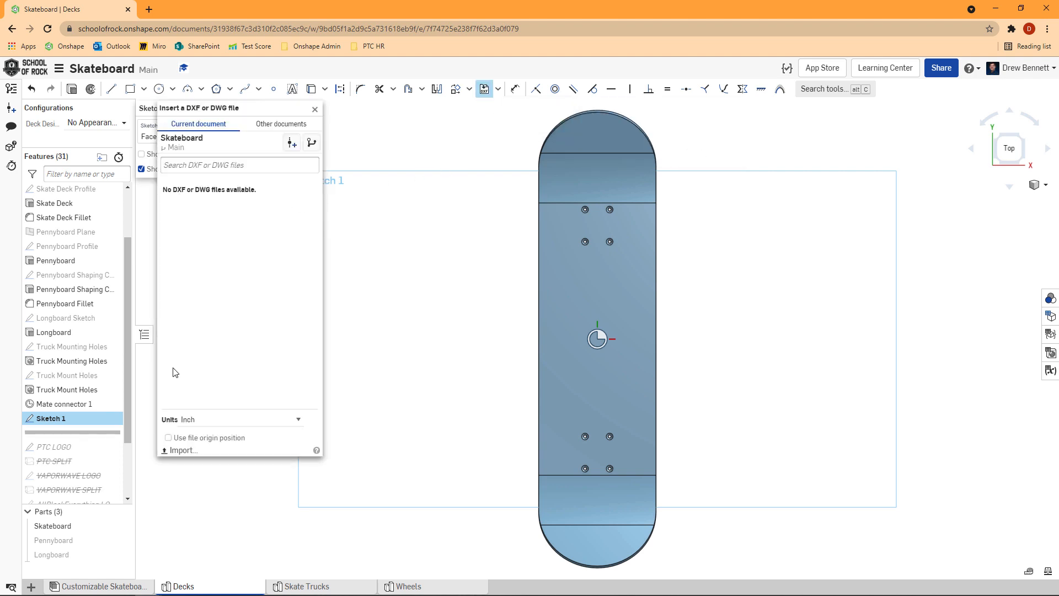
pyautogui.moveTo(329, 189)
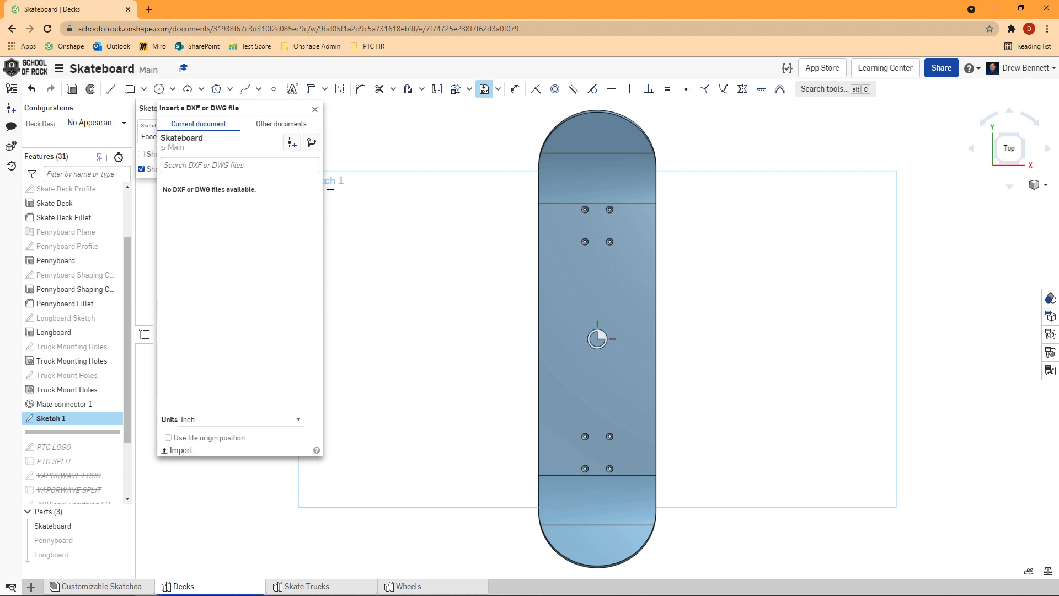
pyautogui.click(314, 108)
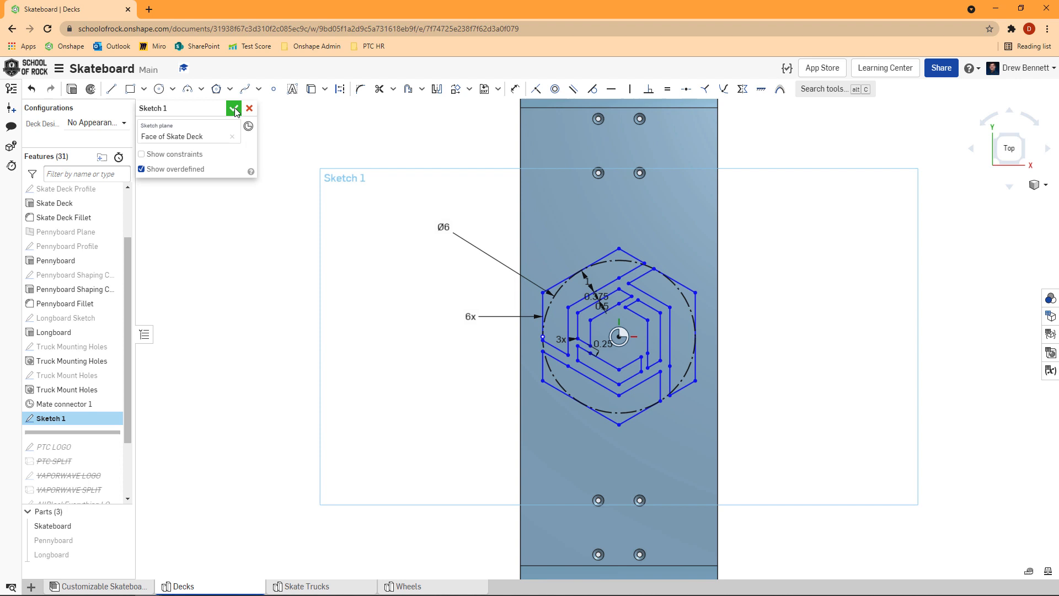
# Finish the sketch and split the deck's top face along the Sketch 1 logo edges
pyautogui.click(234, 109)
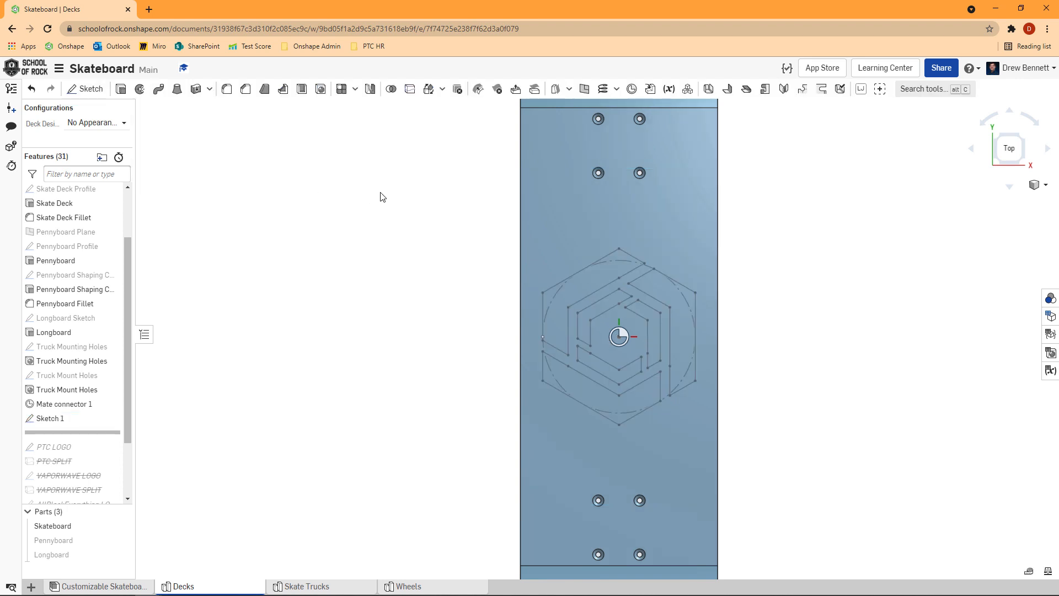
pyautogui.moveTo(409, 88)
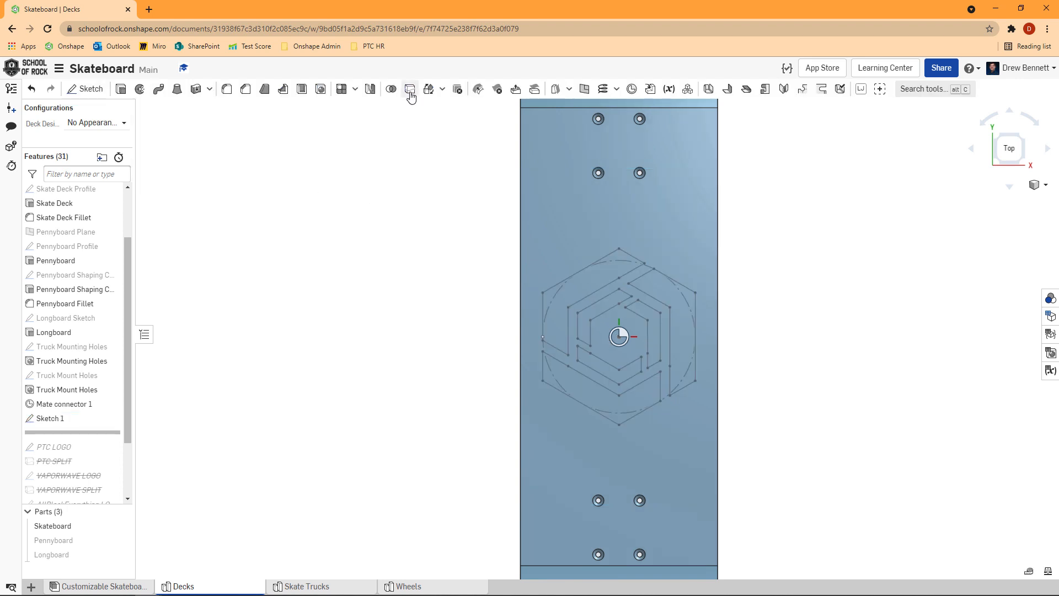
pyautogui.click(409, 88)
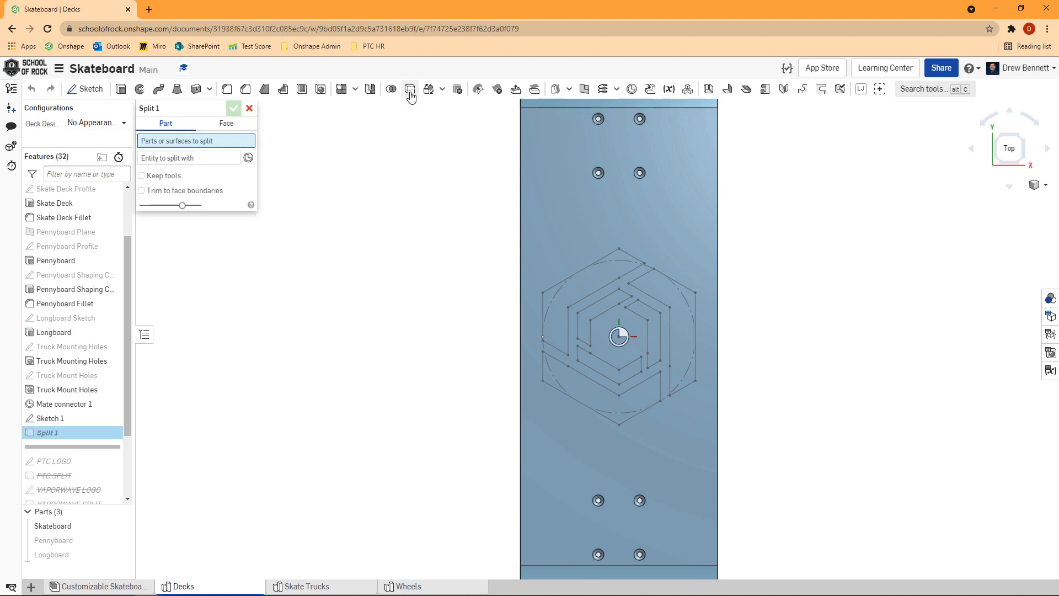
pyautogui.moveTo(411, 179)
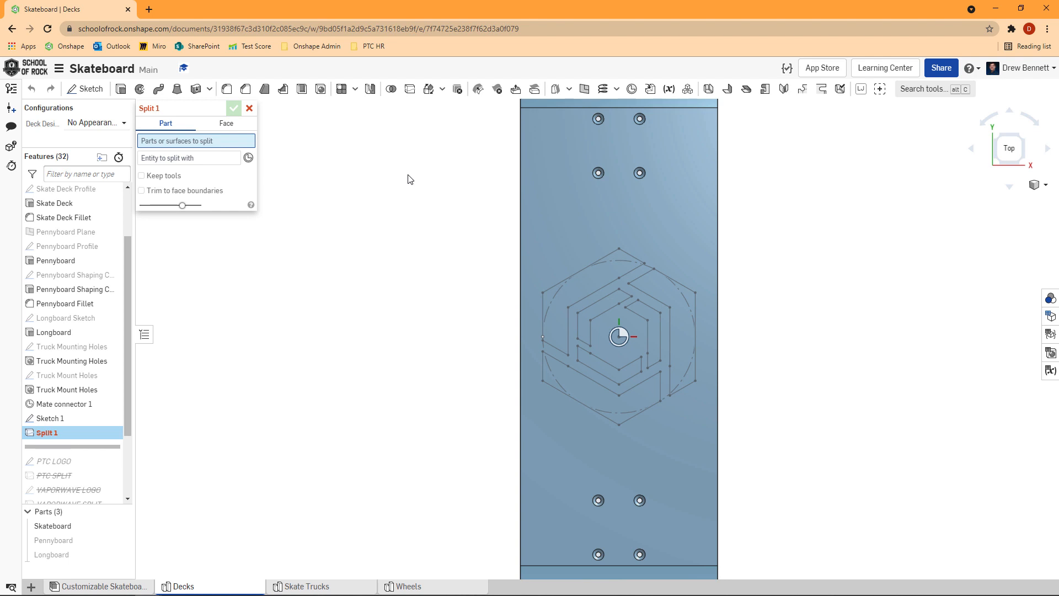
pyautogui.moveTo(319, 139)
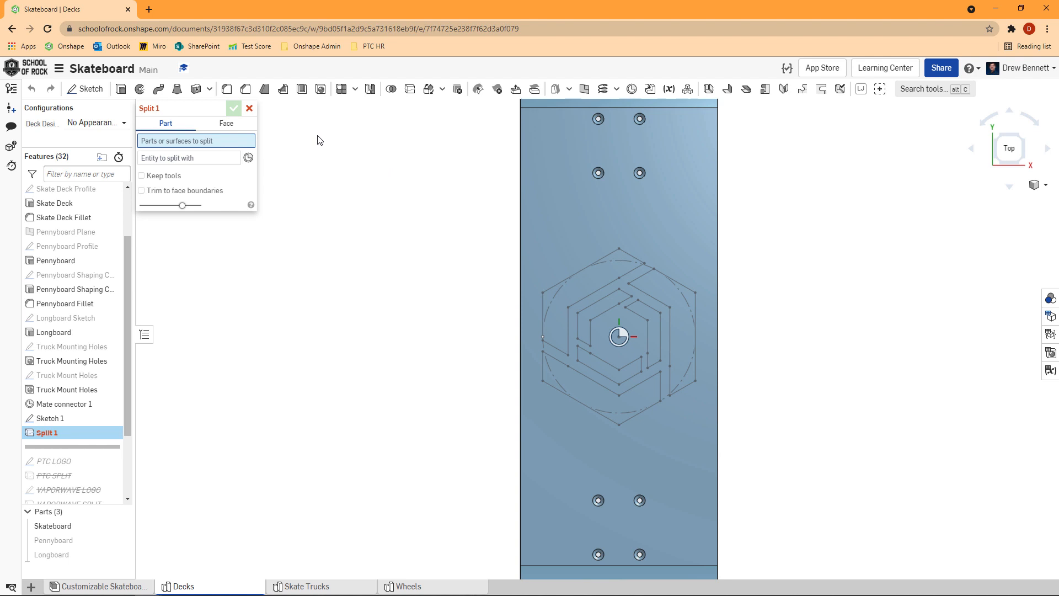
pyautogui.click(226, 124)
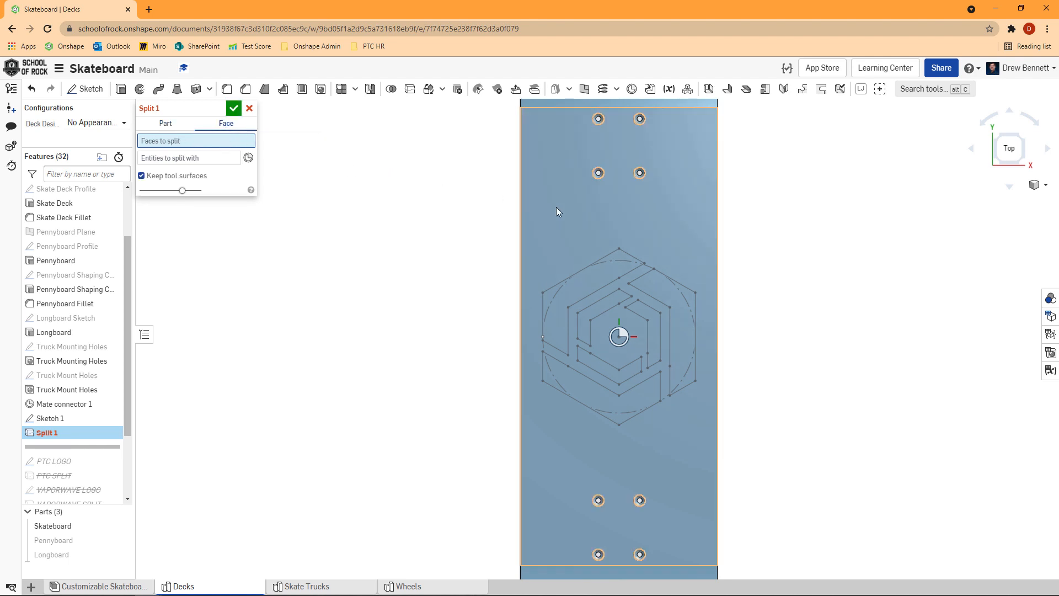
pyautogui.click(559, 212)
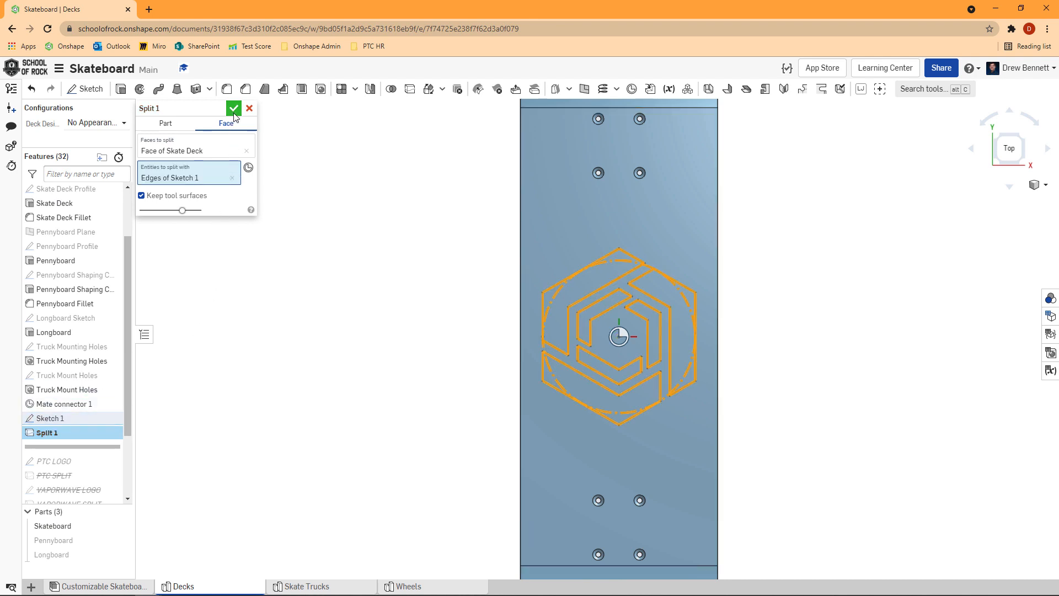
pyautogui.click(234, 108)
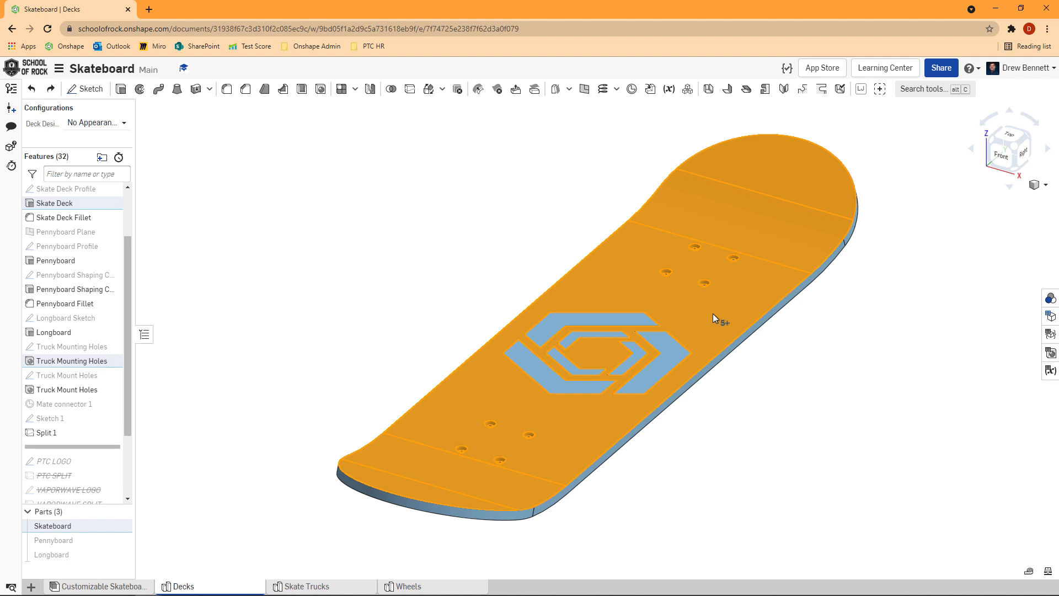
# Add a custom-mixed dark grey Skateboard Base Color appearance to the deck faces with full opacity
pyautogui.rightClick(714, 318)
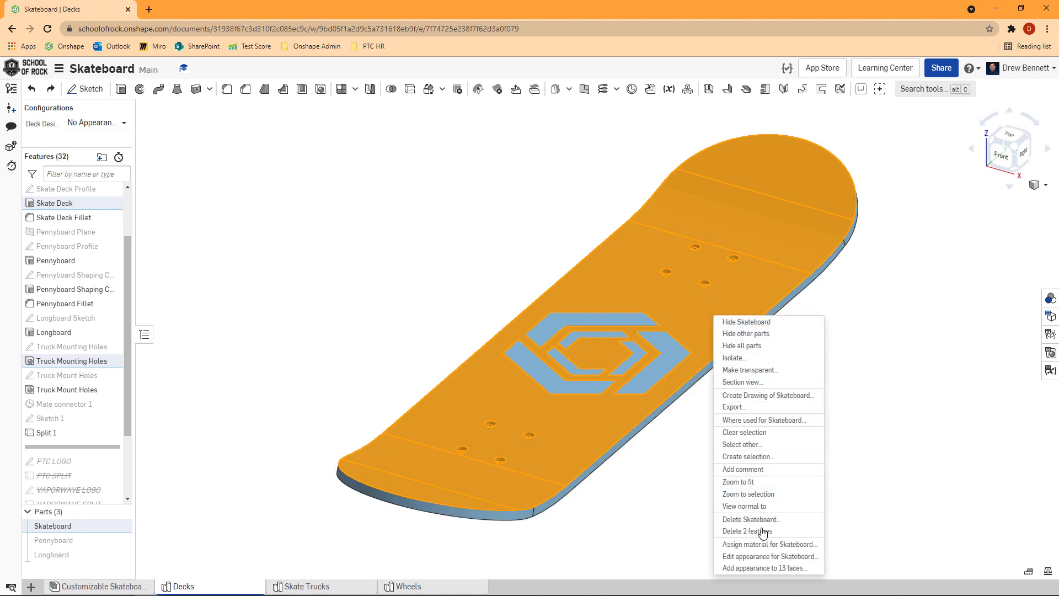
pyautogui.moveTo(761, 573)
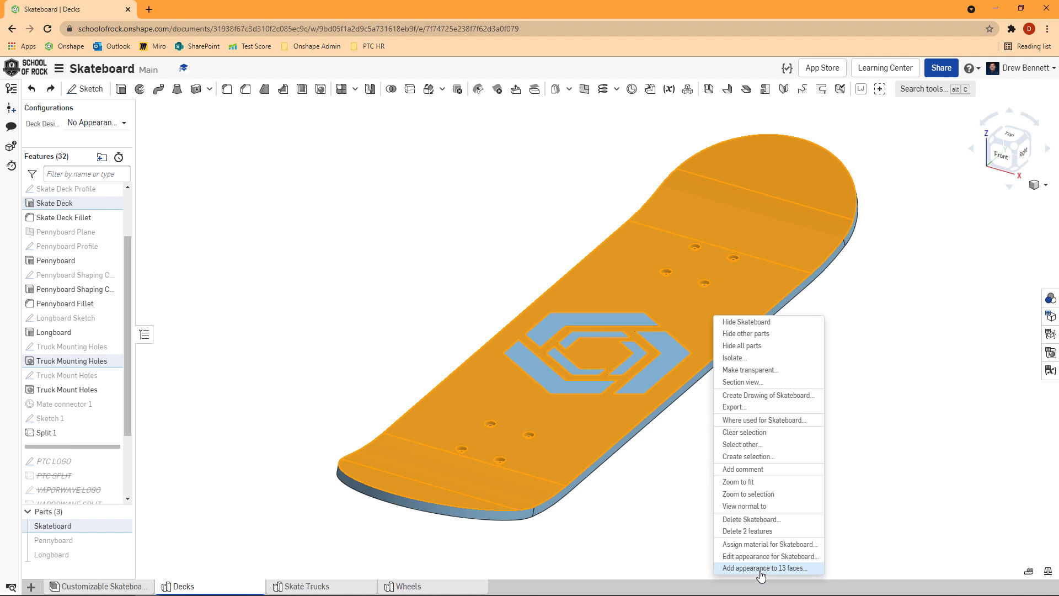
pyautogui.click(765, 568)
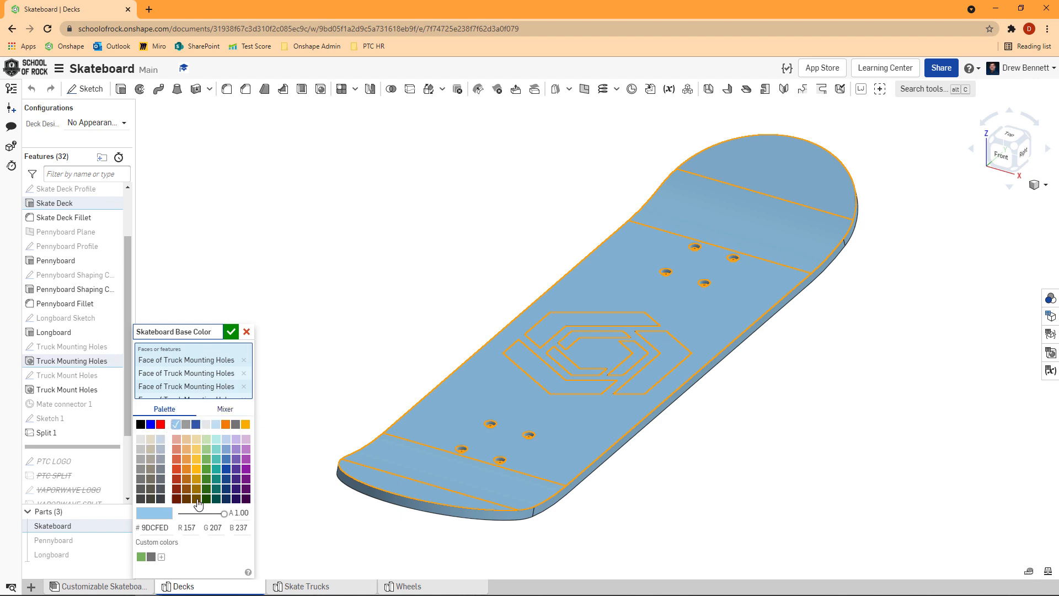
pyautogui.click(225, 408)
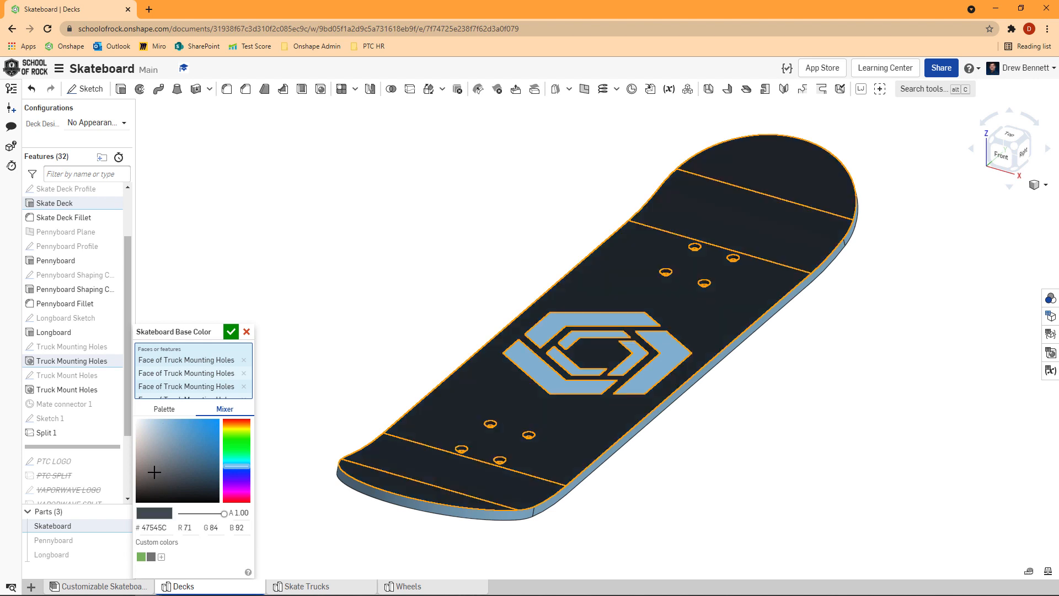
pyautogui.click(156, 472)
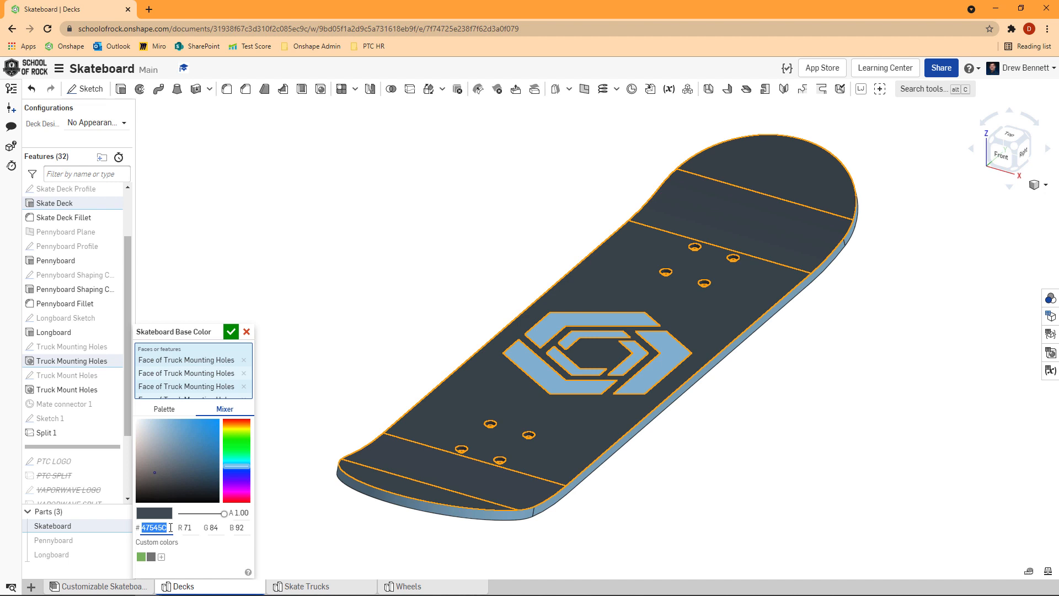
pyautogui.moveTo(223, 514)
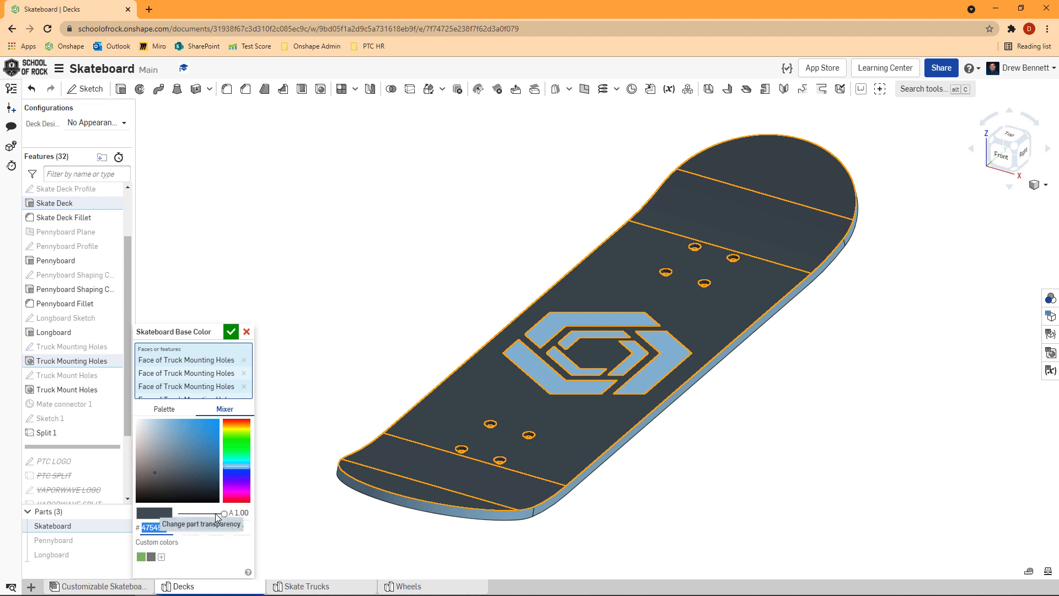
pyautogui.moveTo(221, 514); pyautogui.dragTo(199, 514)
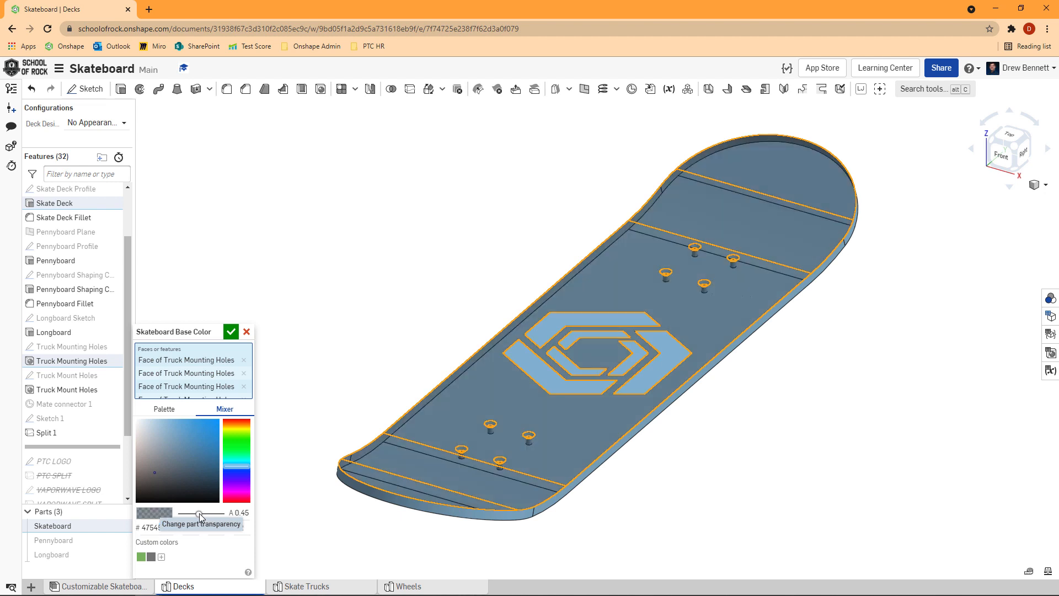
pyautogui.moveTo(200, 515); pyautogui.dragTo(224, 514)
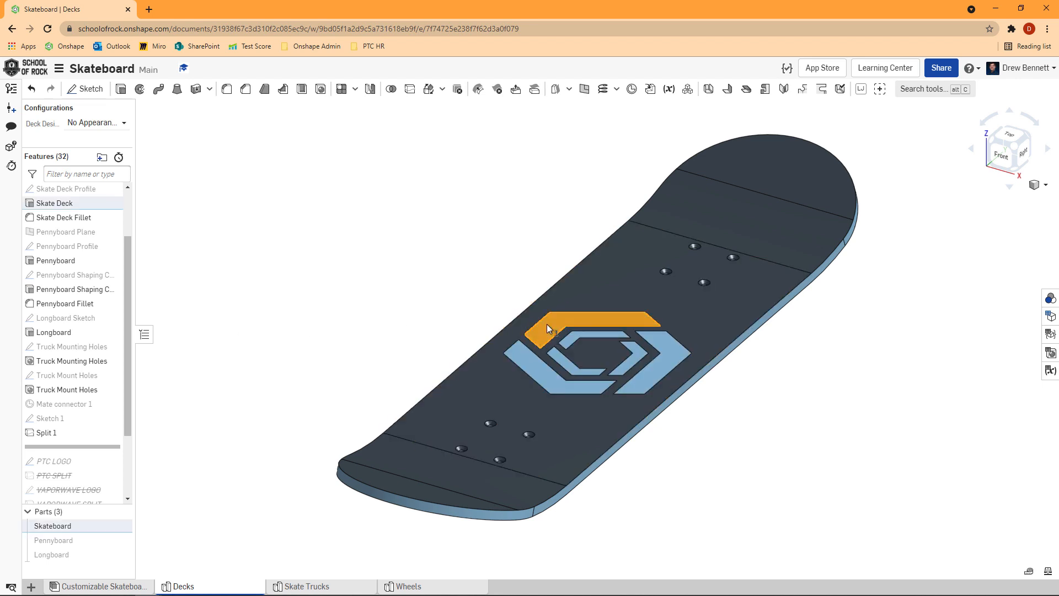
# Edit Skateboard Base Color in the Appearances panel to a dark green from the palette
pyautogui.rightClick(547, 329)
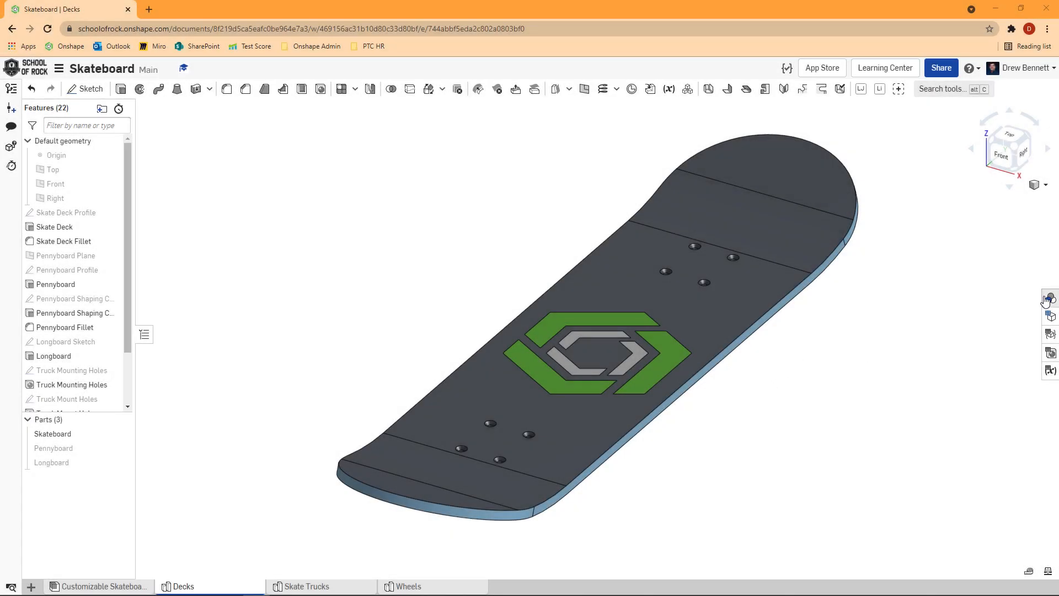
pyautogui.click(1050, 296)
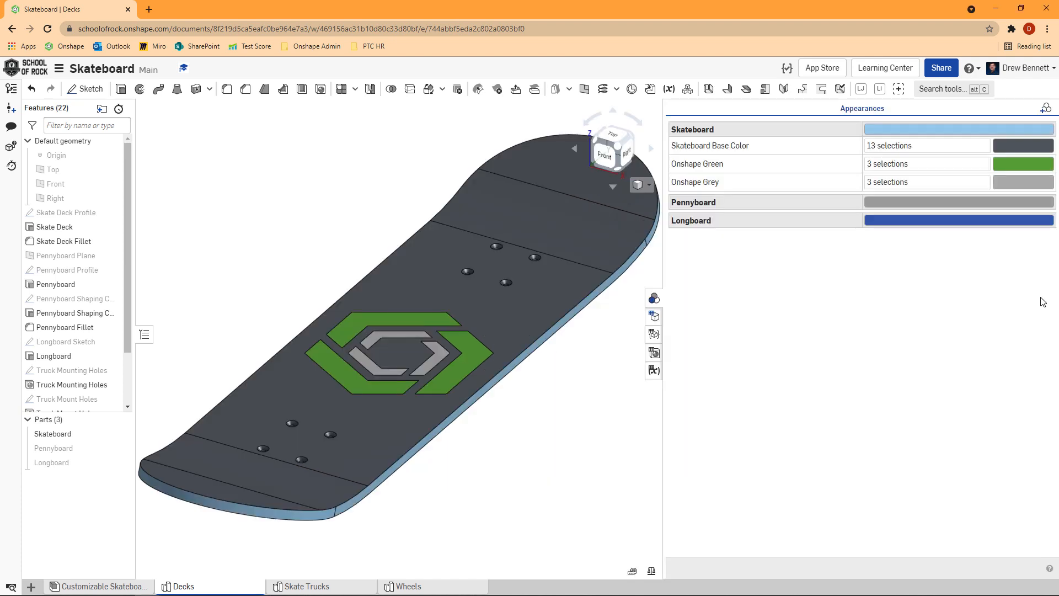
pyautogui.moveTo(874, 289)
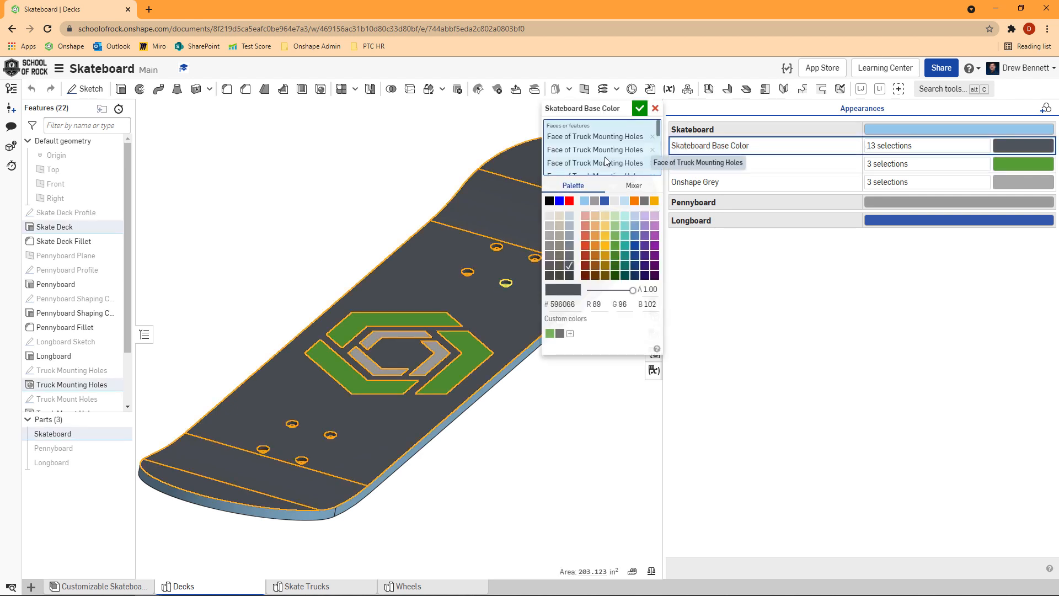
pyautogui.click(615, 276)
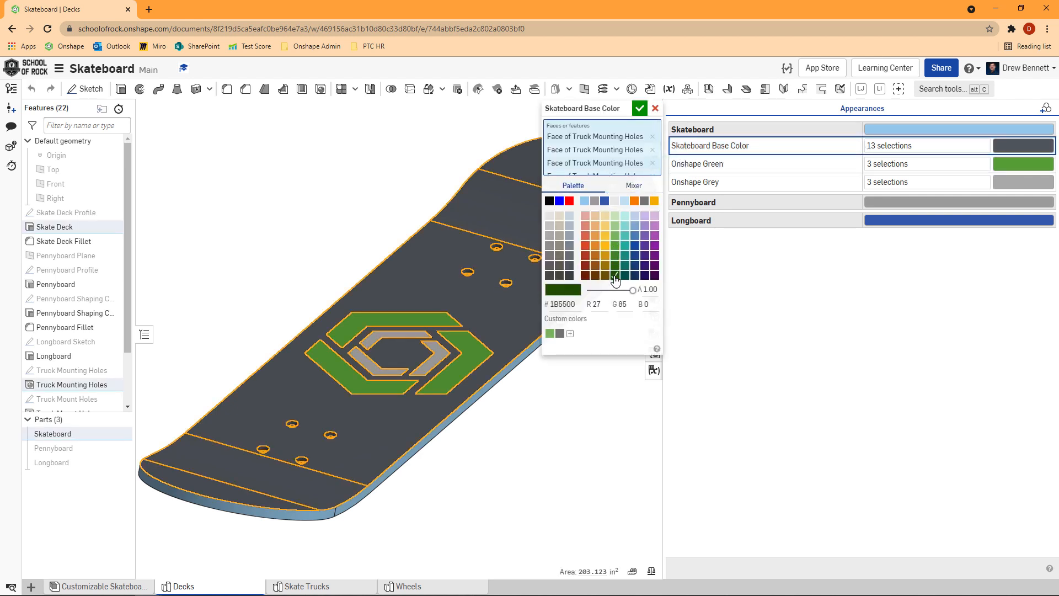
pyautogui.click(640, 108)
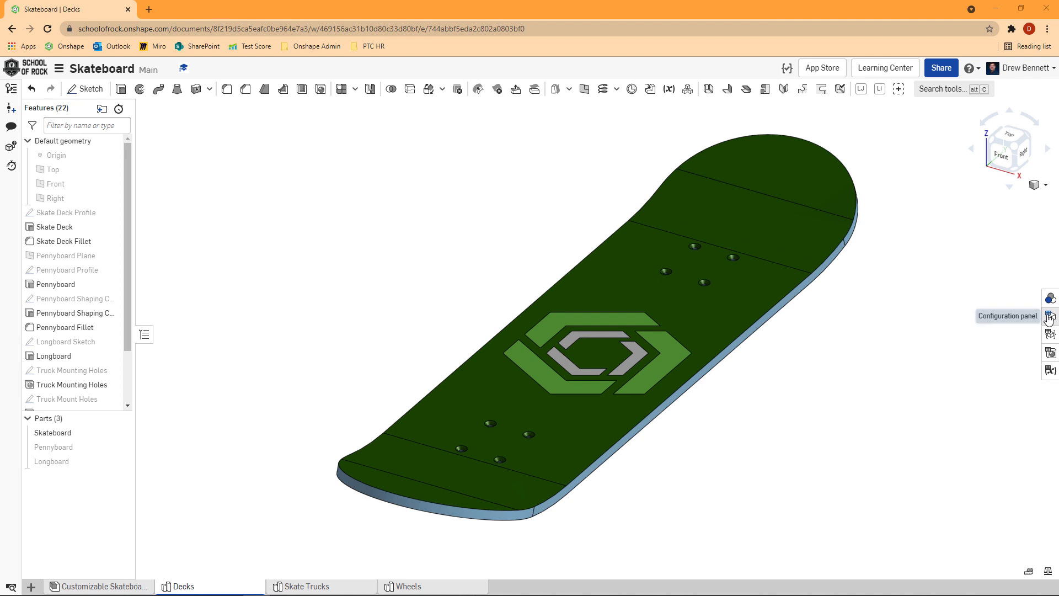
# Configure the Part Studio, naming the first configuration 'Onshape Logo' and starting a second row
pyautogui.click(1051, 316)
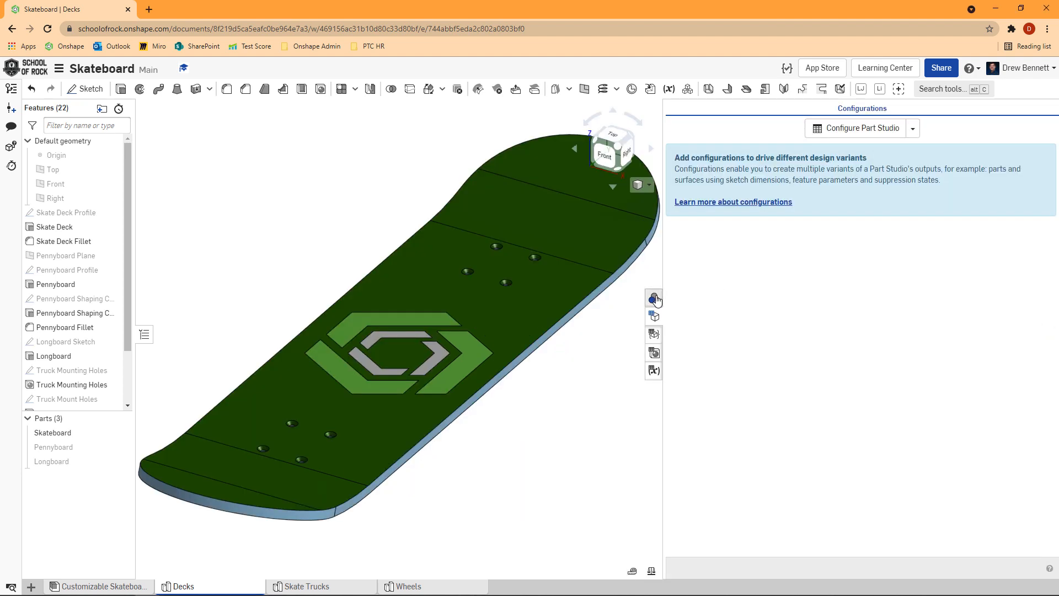
pyautogui.moveTo(852, 257)
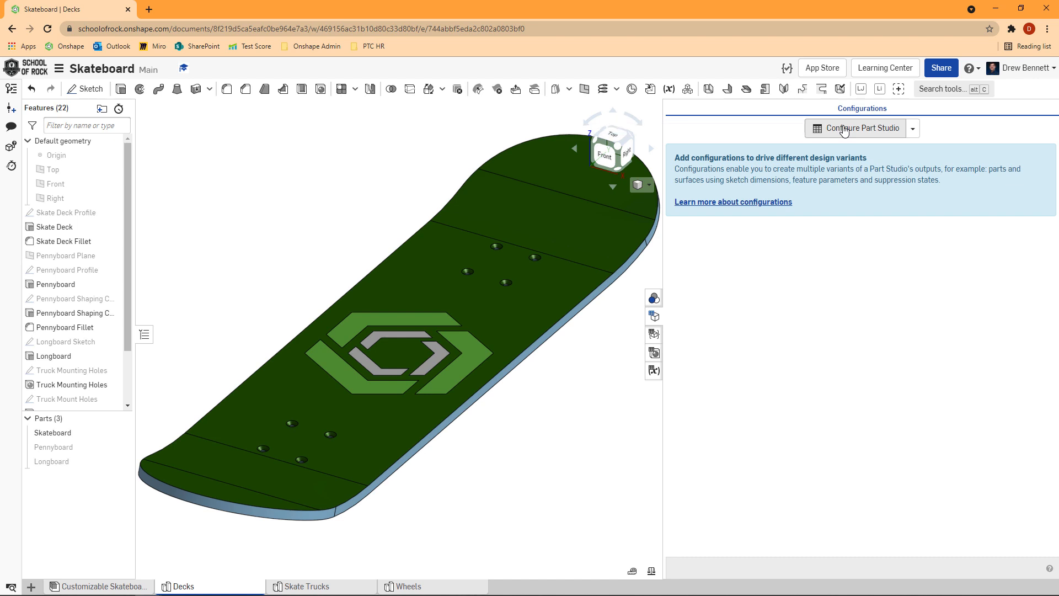
pyautogui.click(862, 128)
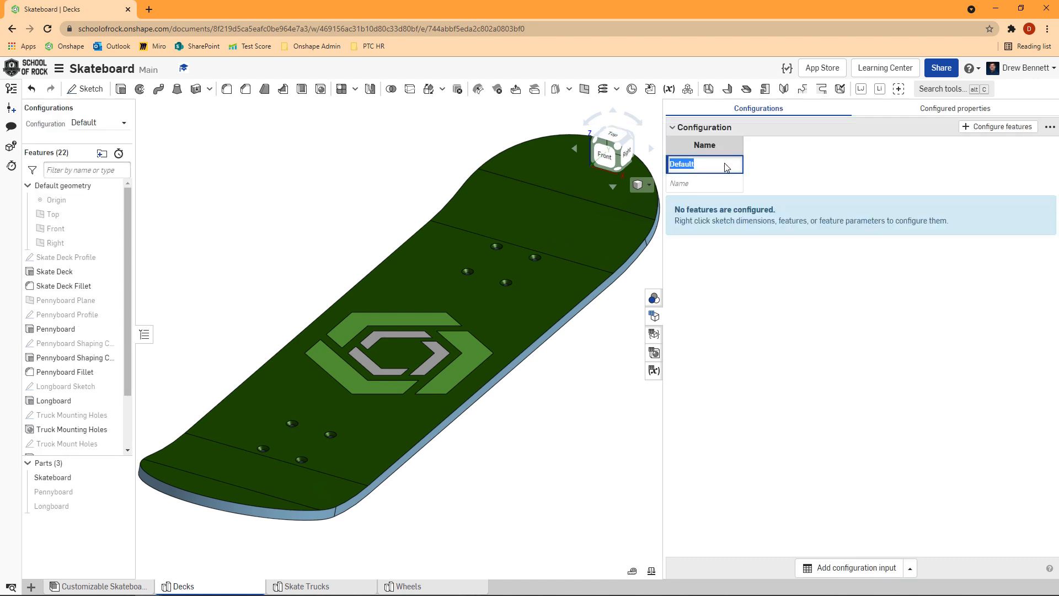
pyautogui.write('Onshape Logo')
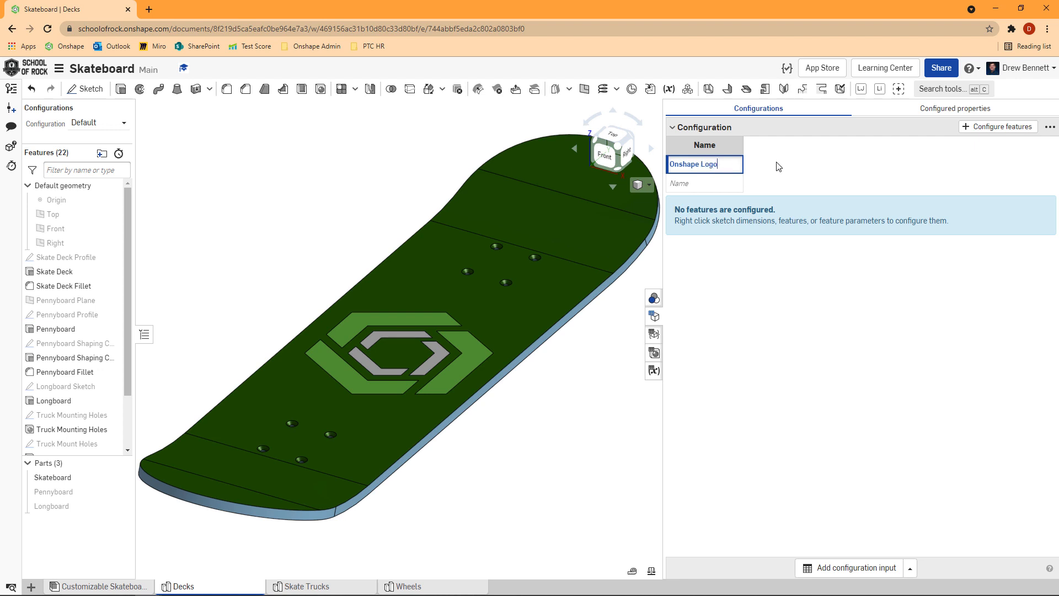
pyautogui.click(704, 183)
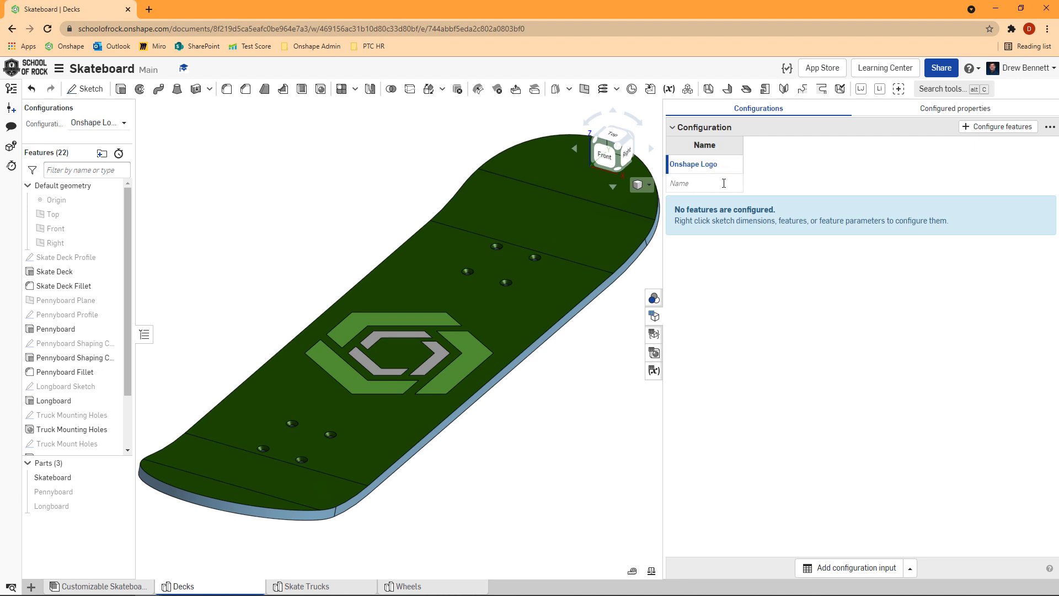
pyautogui.click(705, 183)
pyautogui.write('No Appearance')
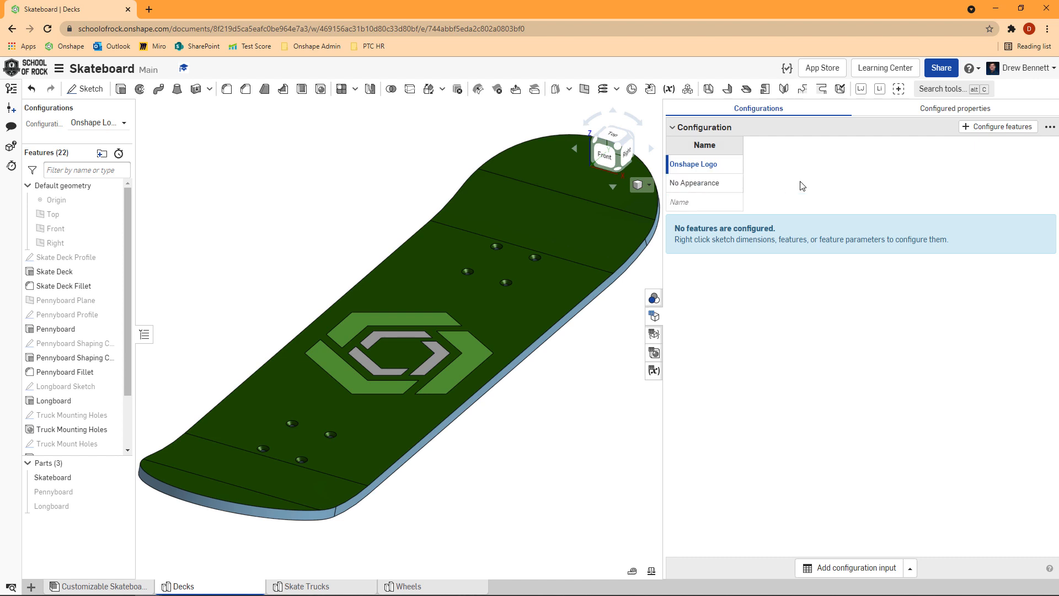
pyautogui.moveTo(976, 128)
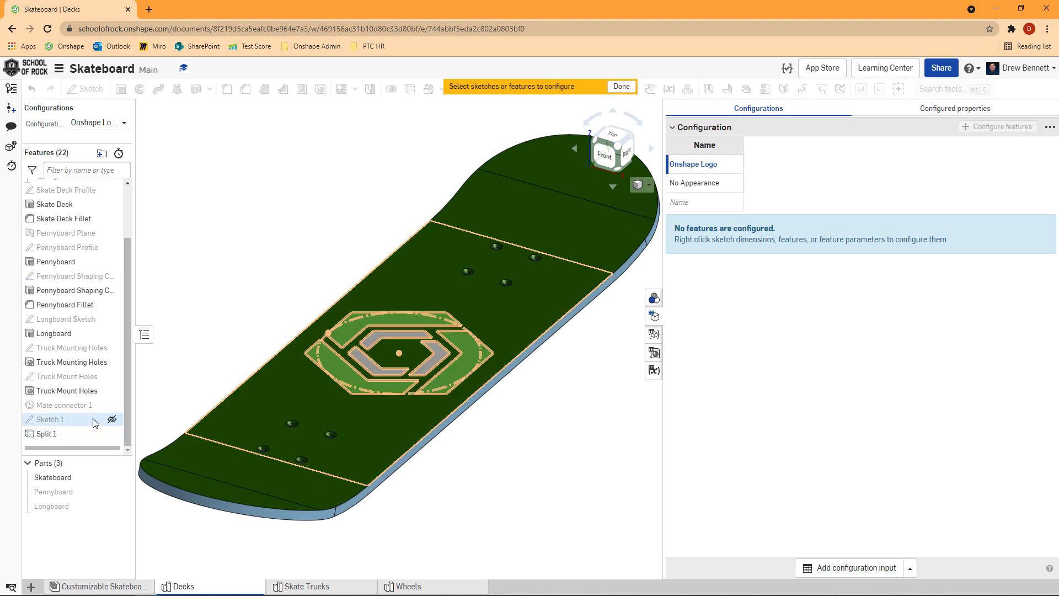
pyautogui.moveTo(95, 419)
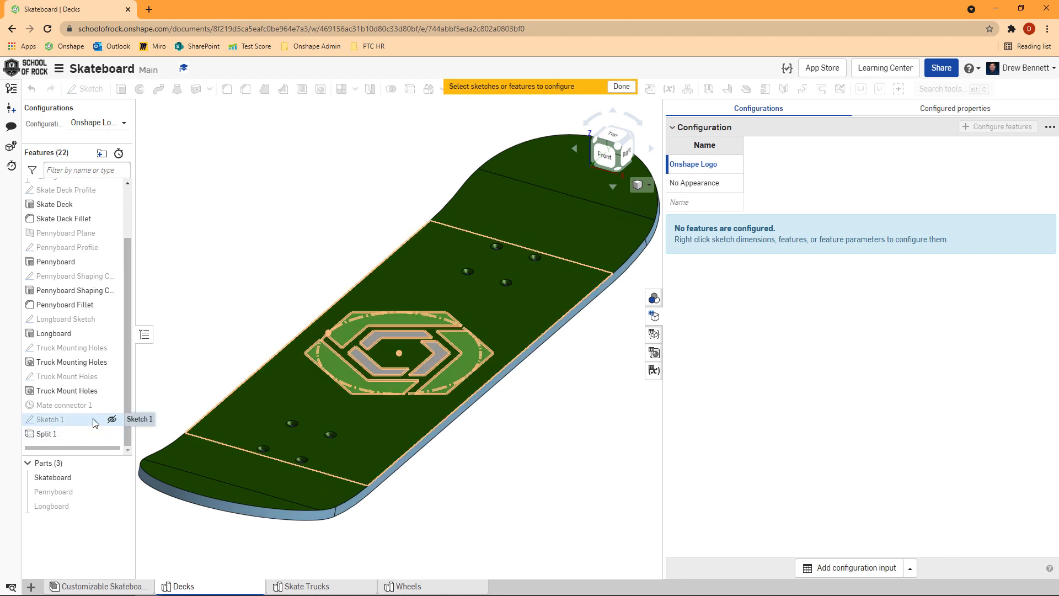
# Make the suppression state of Sketch 1 and Split 1 configurable features
pyautogui.click(51, 419)
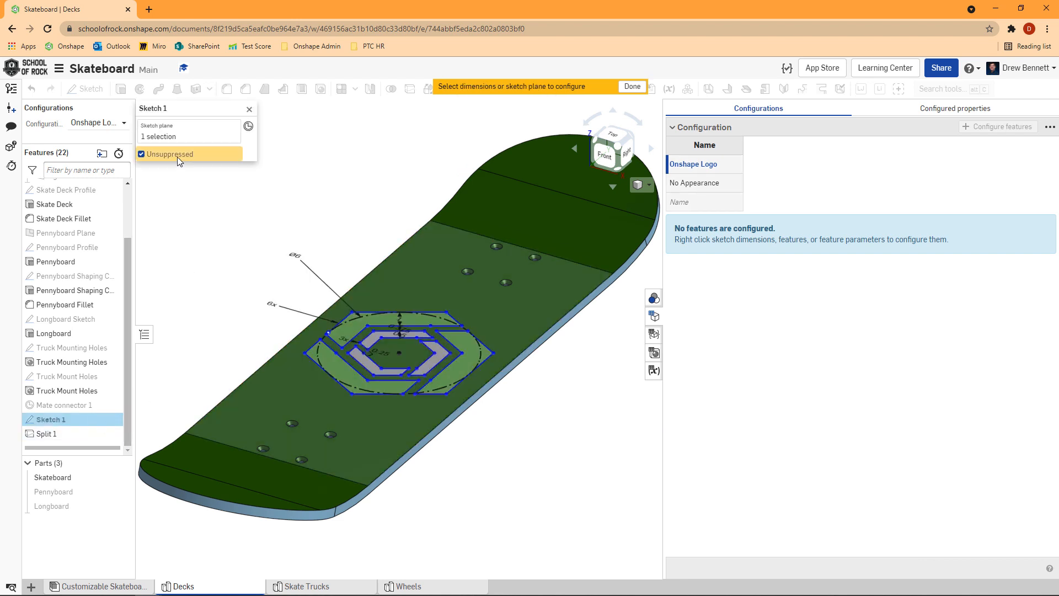
pyautogui.click(141, 153)
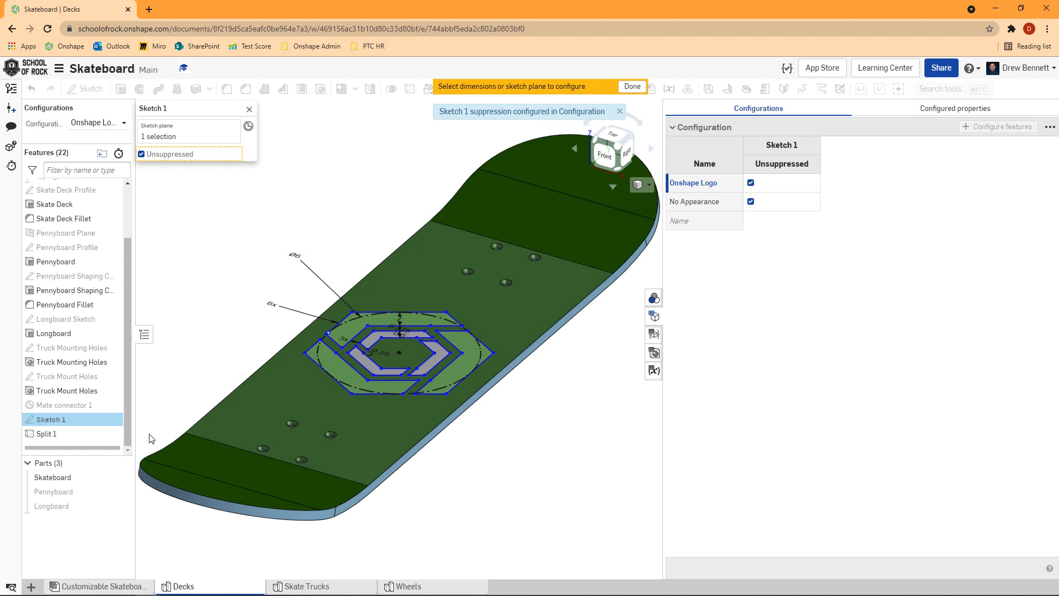
pyautogui.click(46, 434)
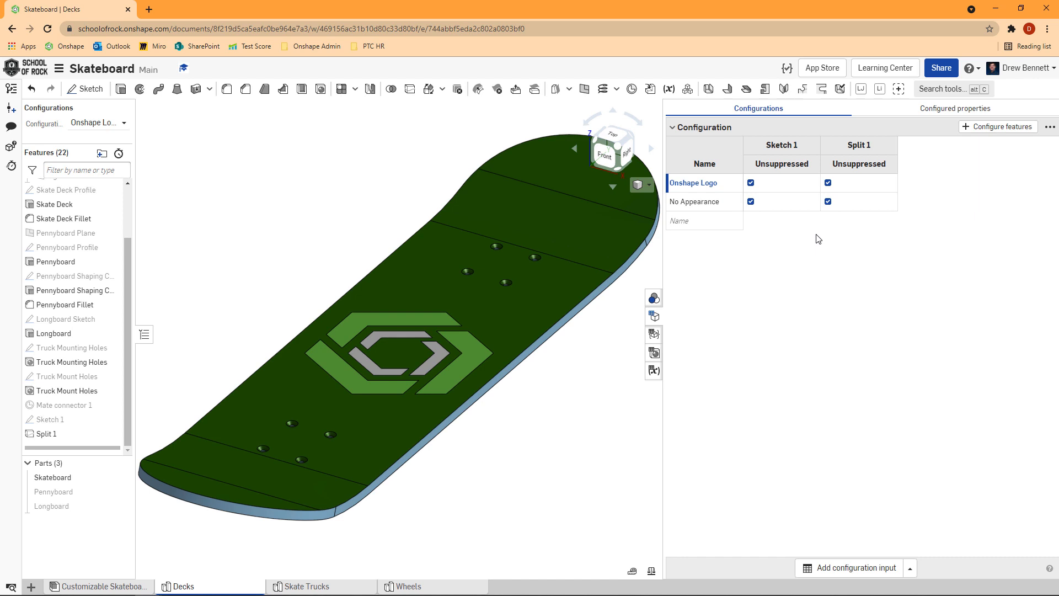
pyautogui.moveTo(756, 231)
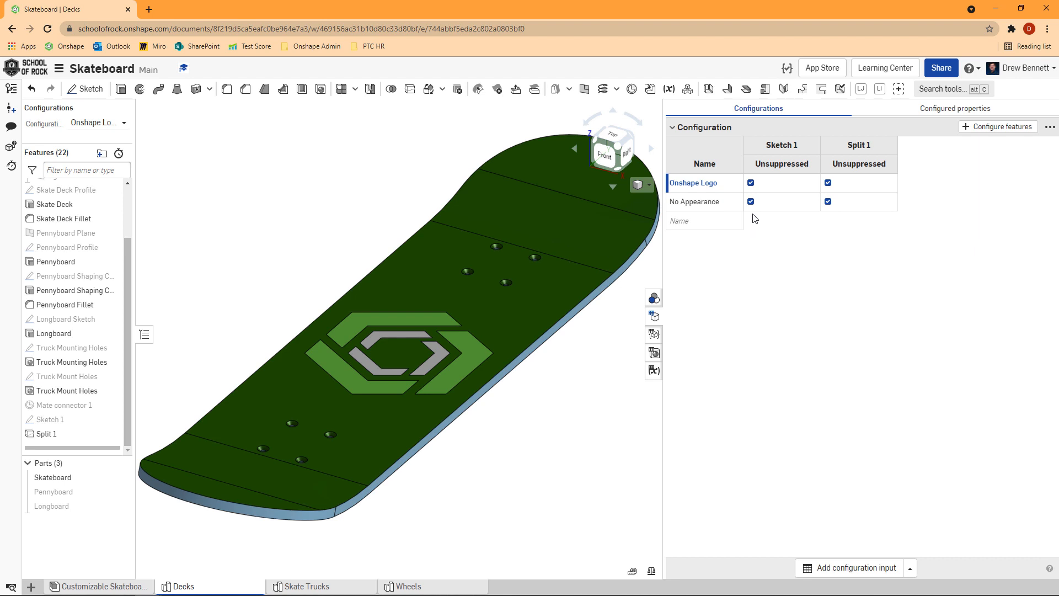
# Suppress Sketch 1 and Split 1 in the No Appearance configuration row
pyautogui.click(750, 201)
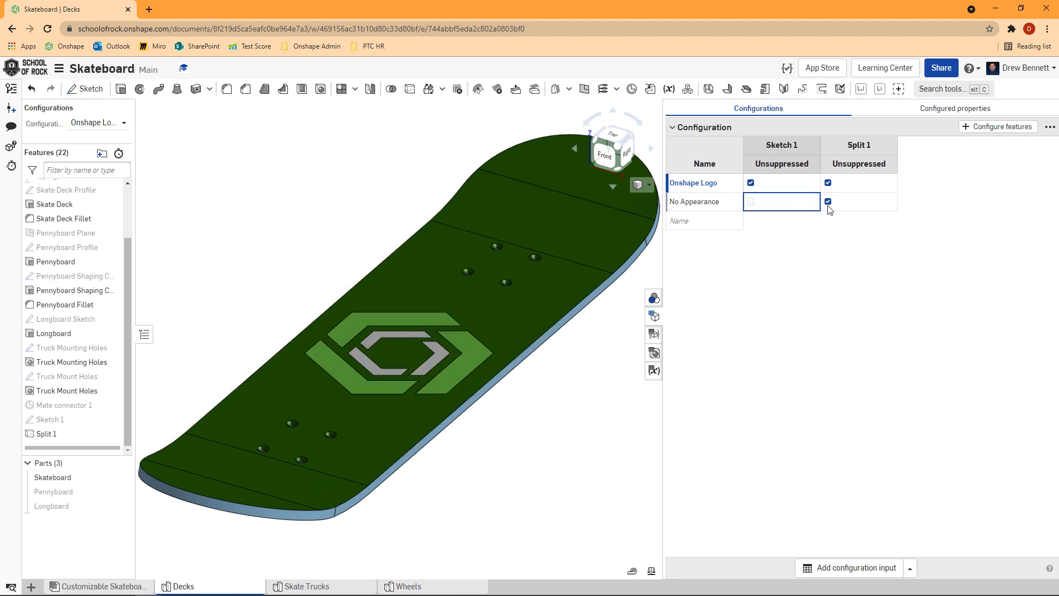
pyautogui.click(828, 201)
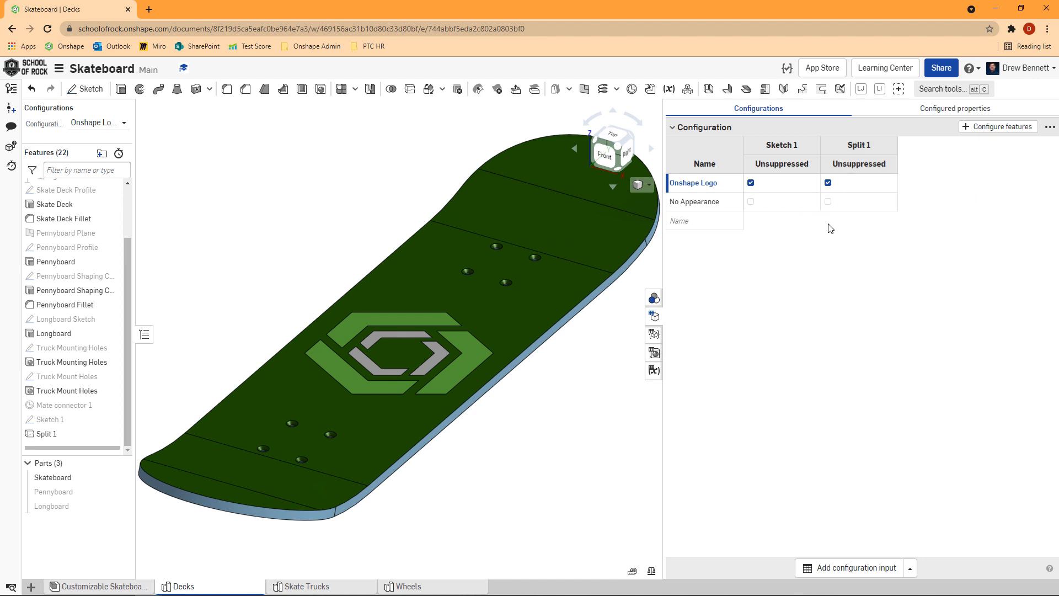
pyautogui.moveTo(958, 164)
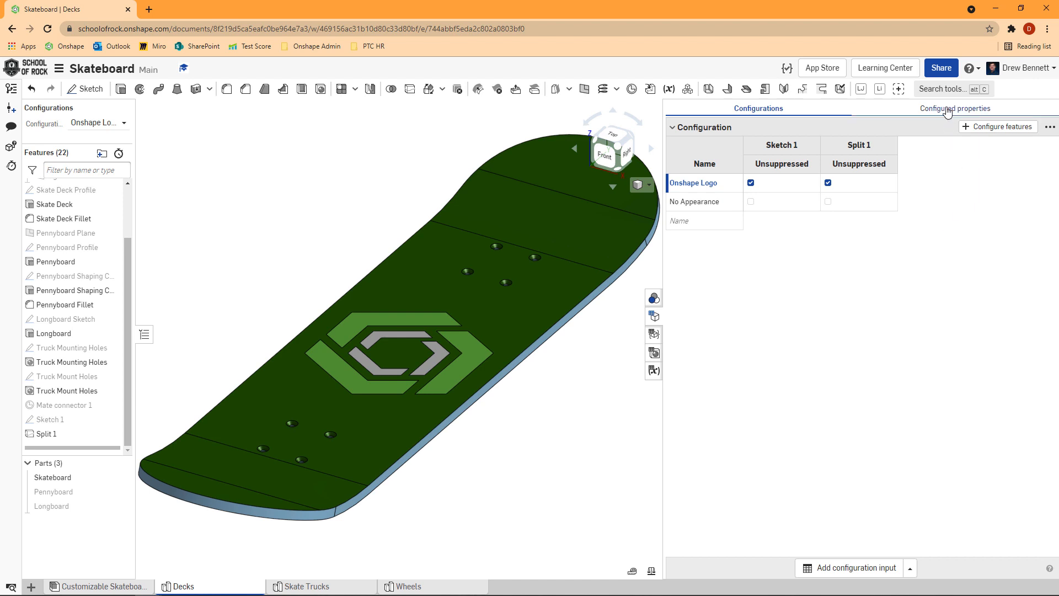
# Give Skateboard Base Color a configured Suppression property with a table row per configuration
pyautogui.click(954, 108)
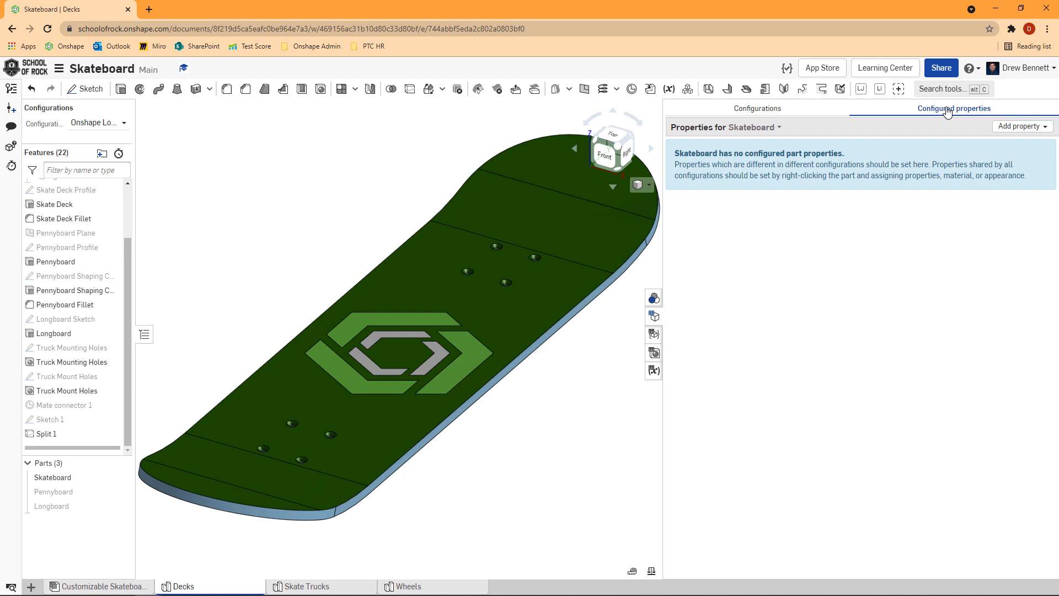
pyautogui.click(752, 127)
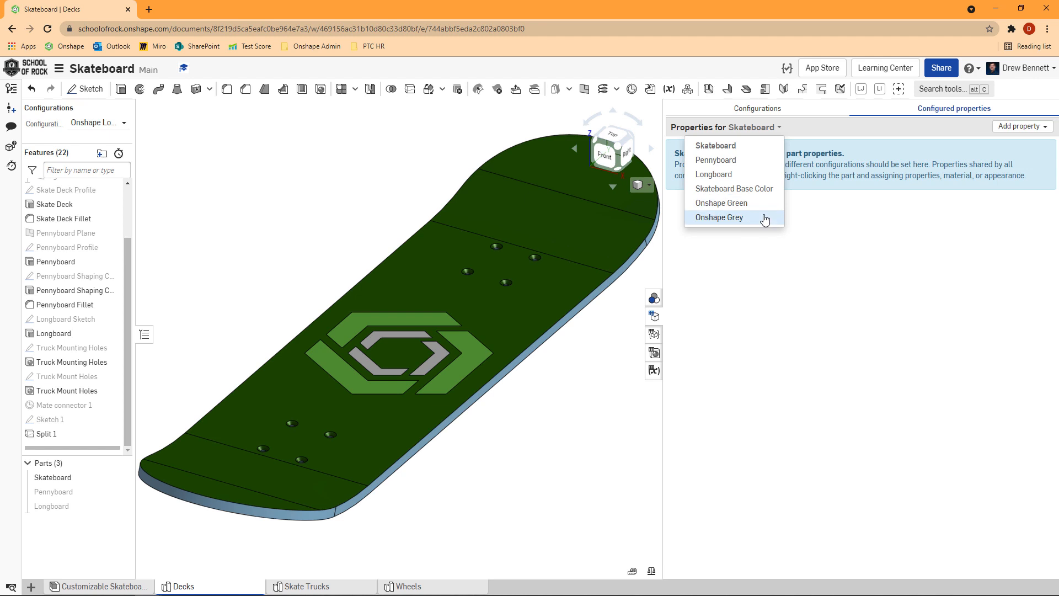
pyautogui.moveTo(765, 235)
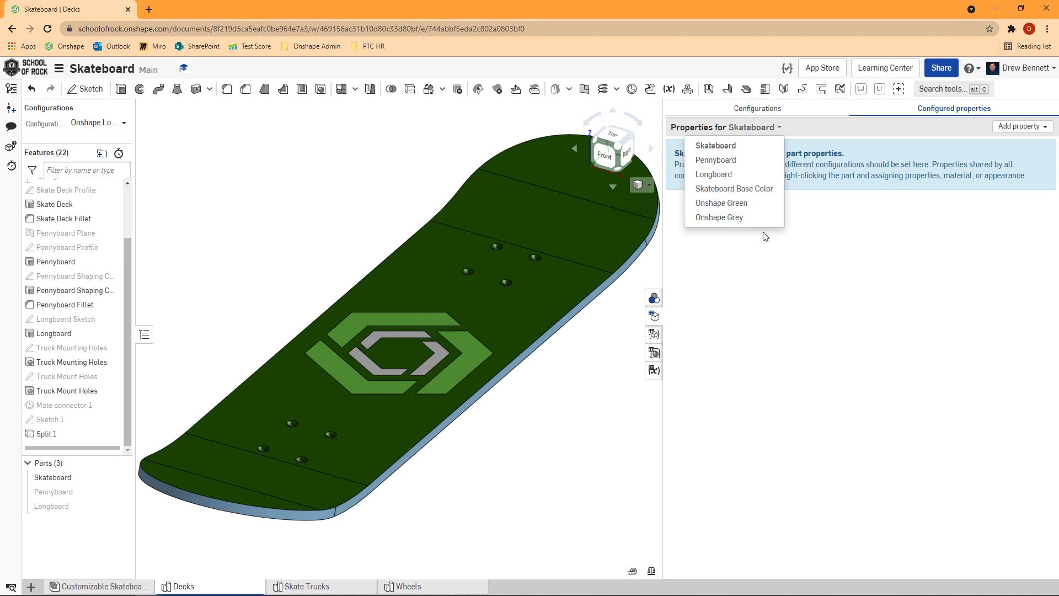
pyautogui.click(734, 188)
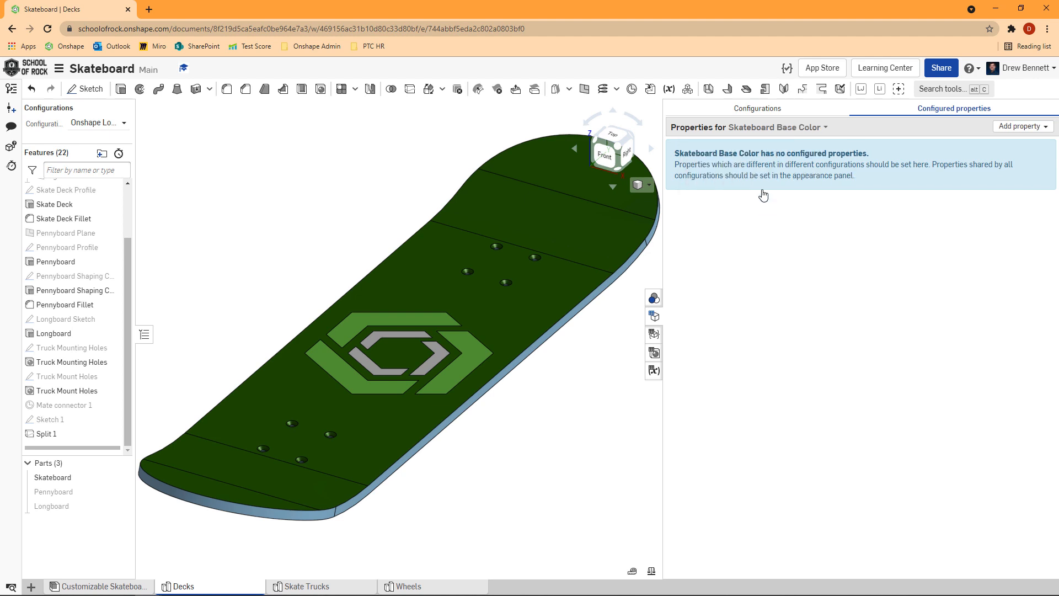
pyautogui.moveTo(1015, 135)
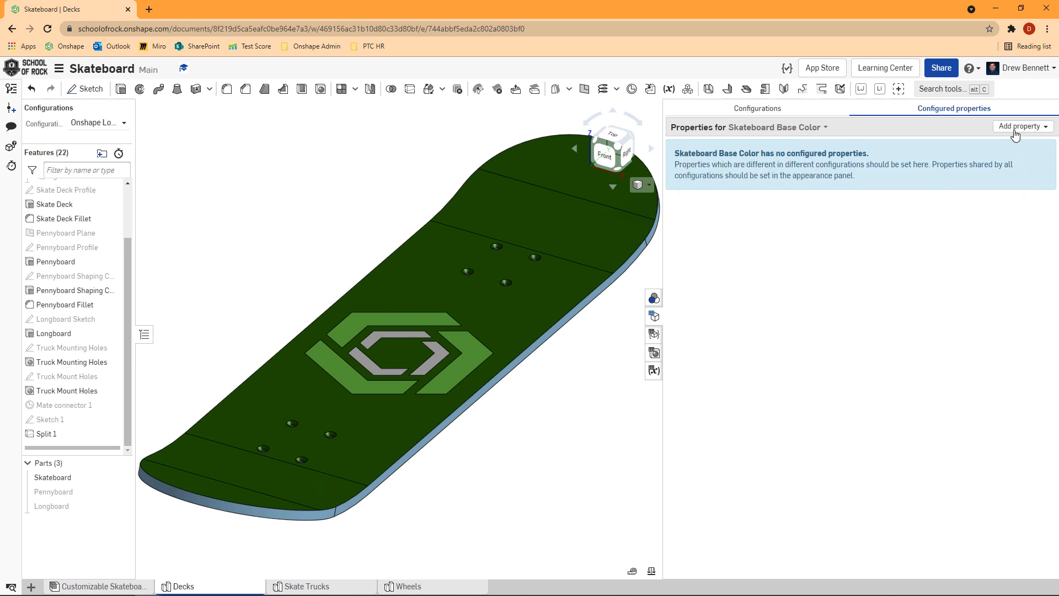
pyautogui.click(1022, 126)
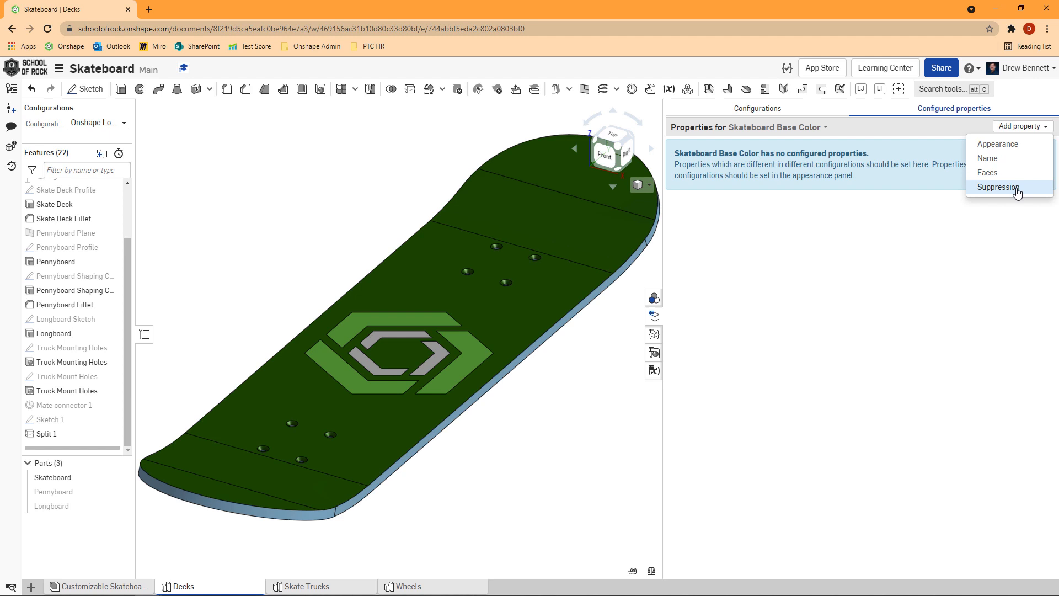
pyautogui.click(998, 187)
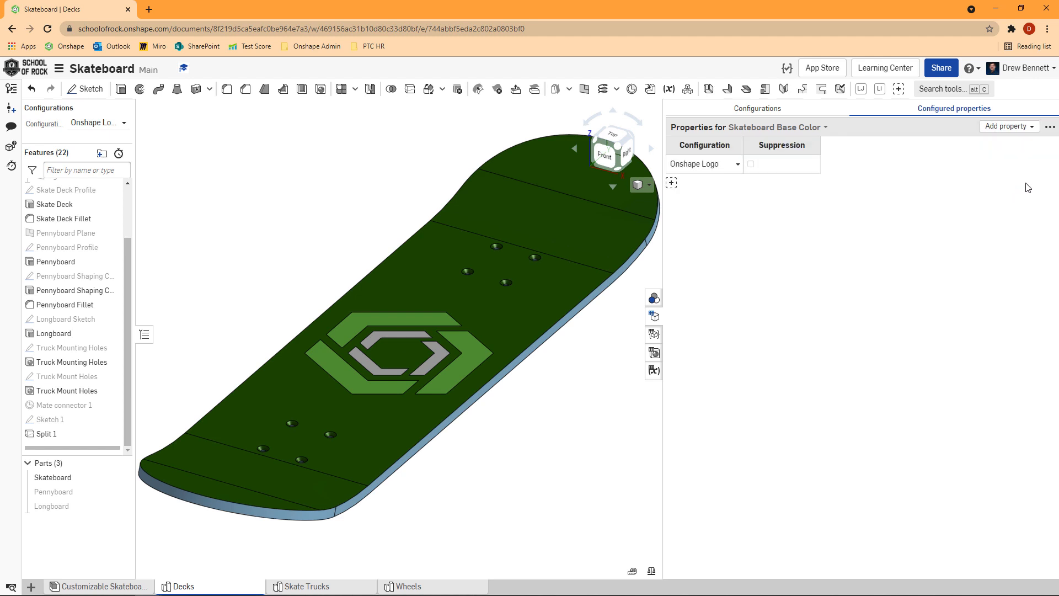
pyautogui.click(1051, 125)
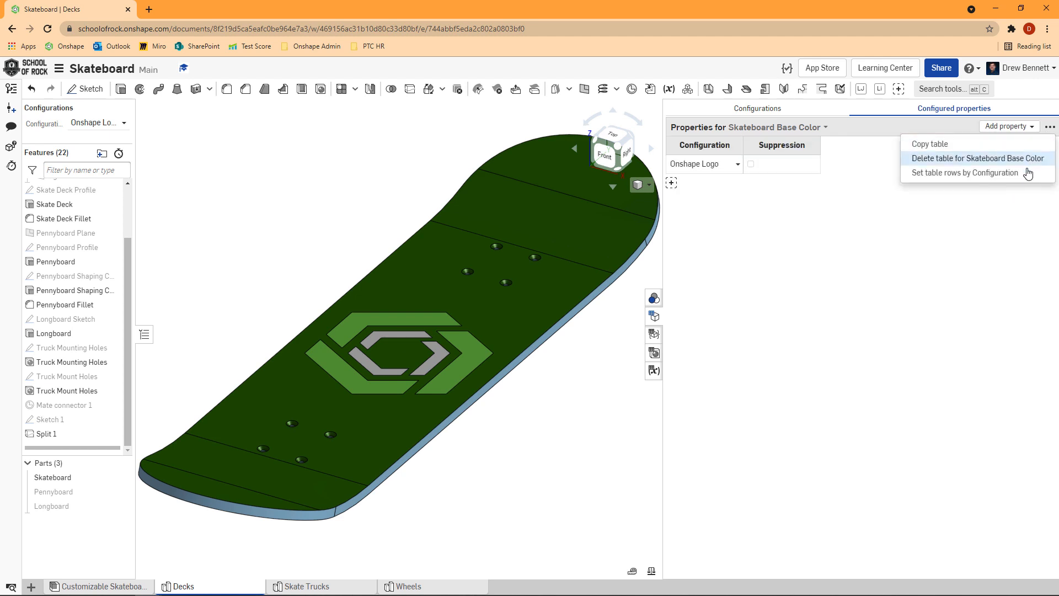
pyautogui.click(964, 172)
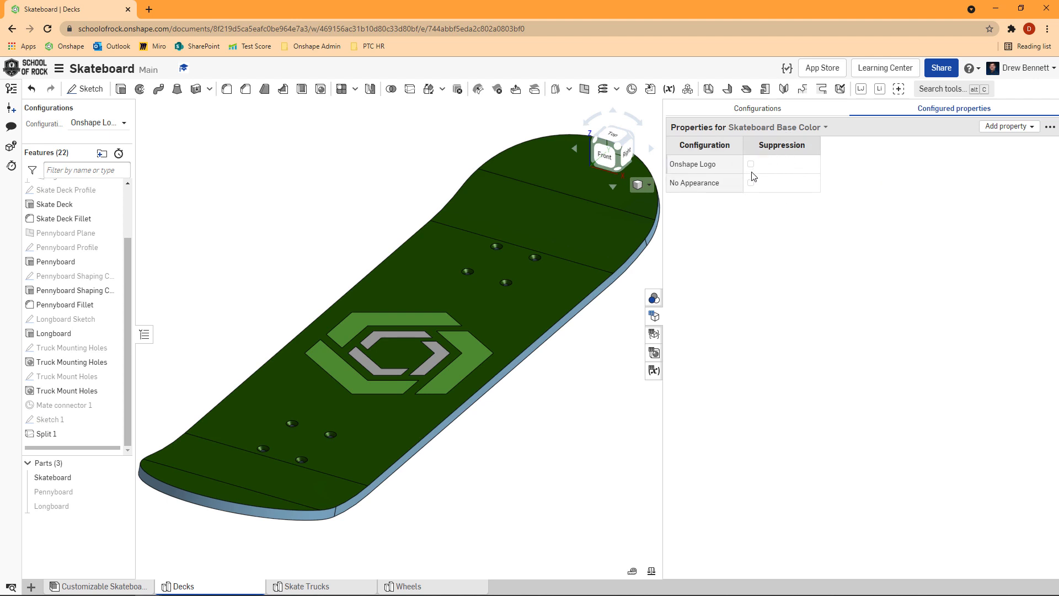
# Repeat the suppression table for Onshape Green and Onshape Grey, suppressing Grey for No Appearance
pyautogui.click(750, 183)
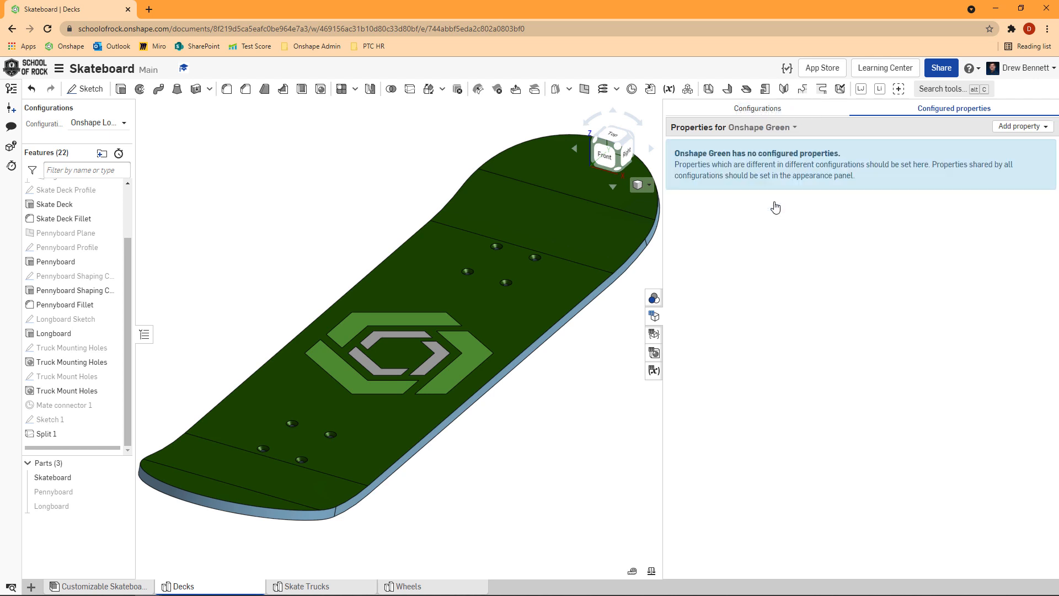
pyautogui.moveTo(1009, 189)
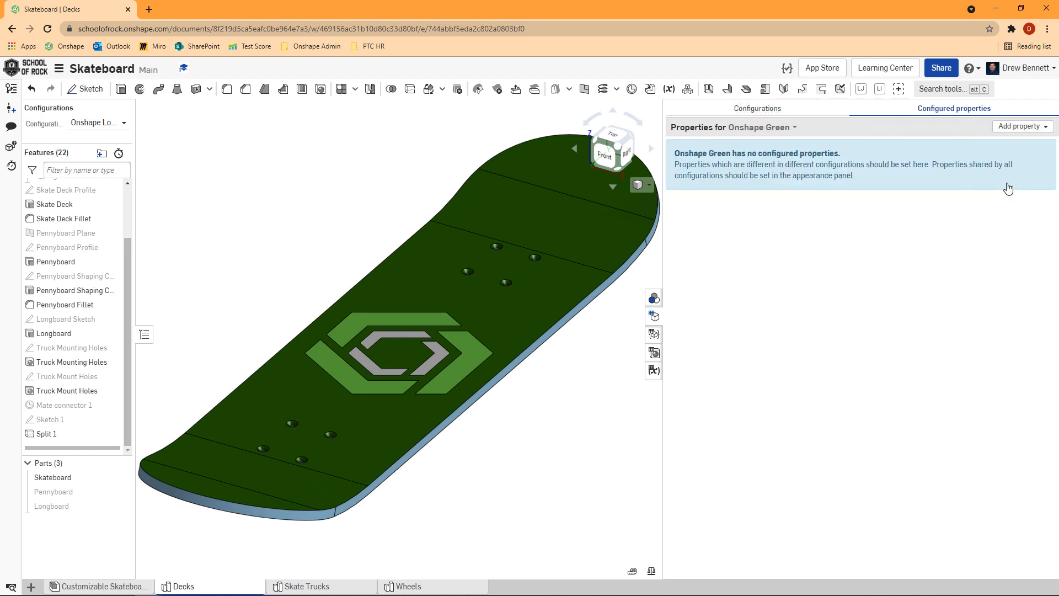
pyautogui.click(750, 182)
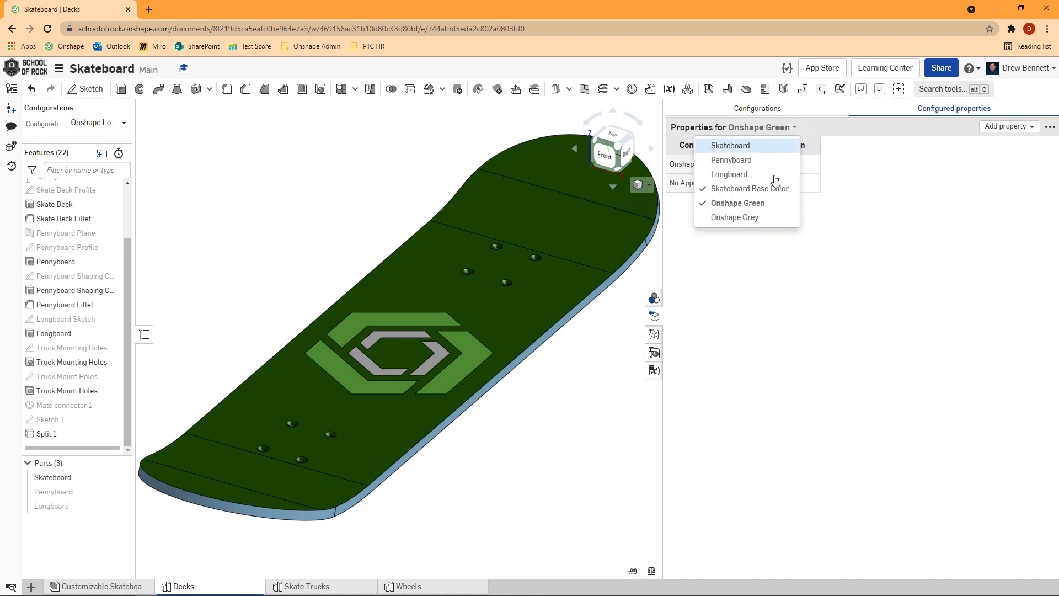
pyautogui.click(735, 217)
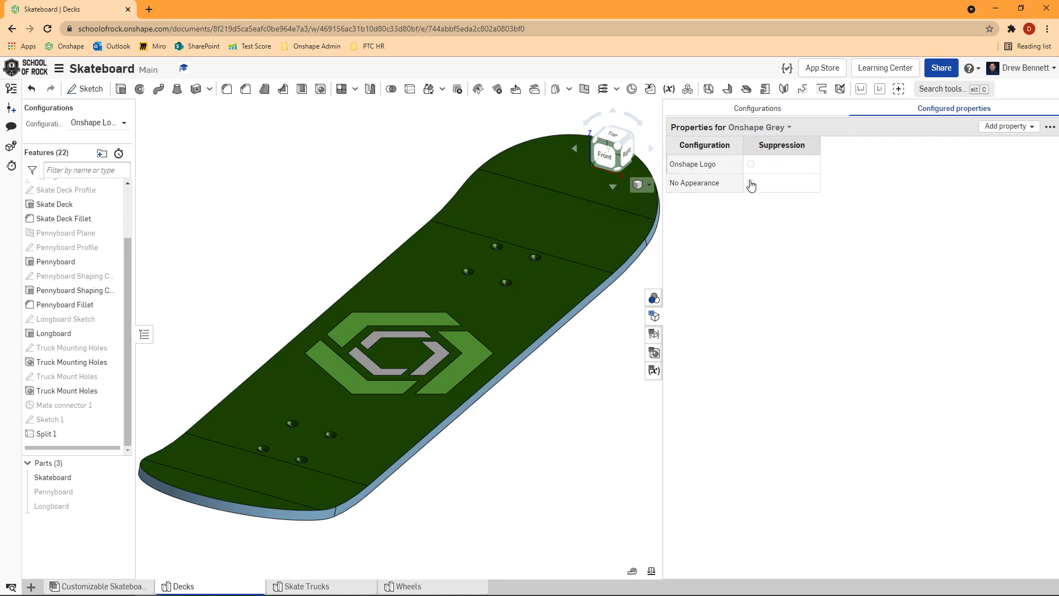
pyautogui.click(750, 183)
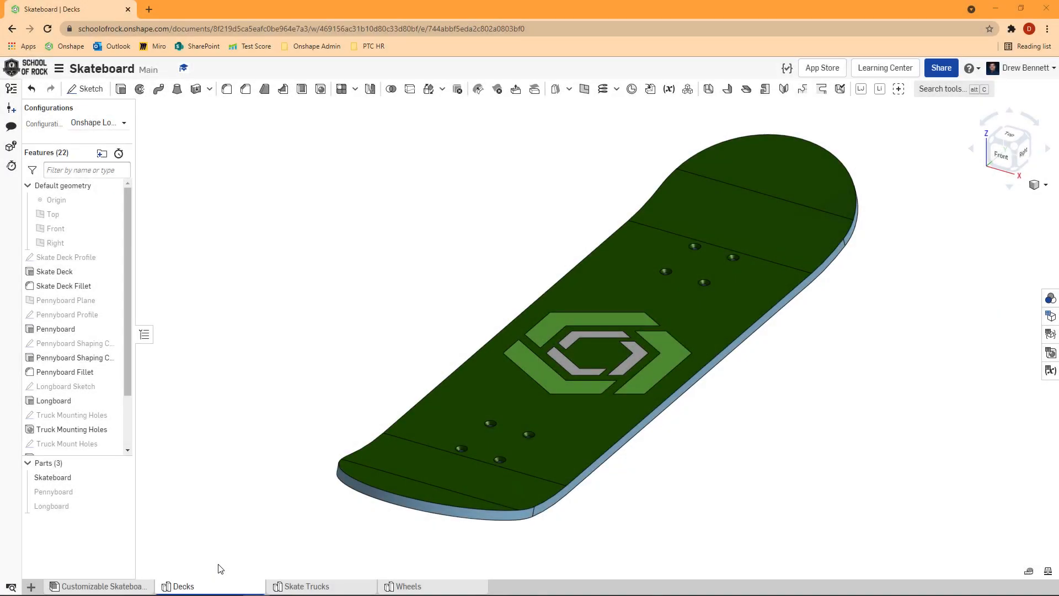
pyautogui.moveTo(186, 586)
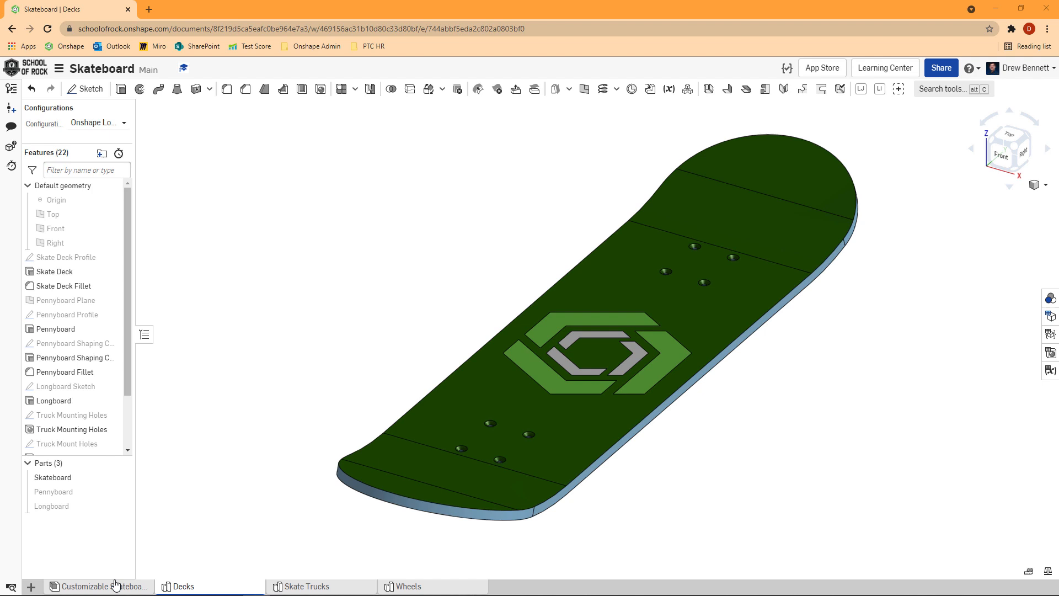
# Switch to the Customizable Skateboard assembly tab
pyautogui.click(100, 587)
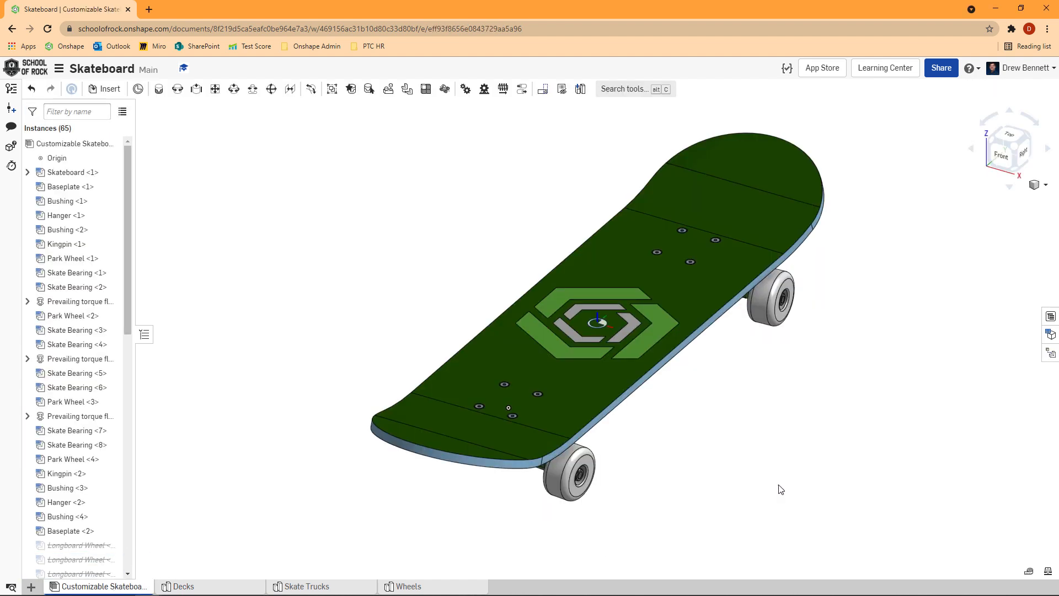
pyautogui.moveTo(776, 345)
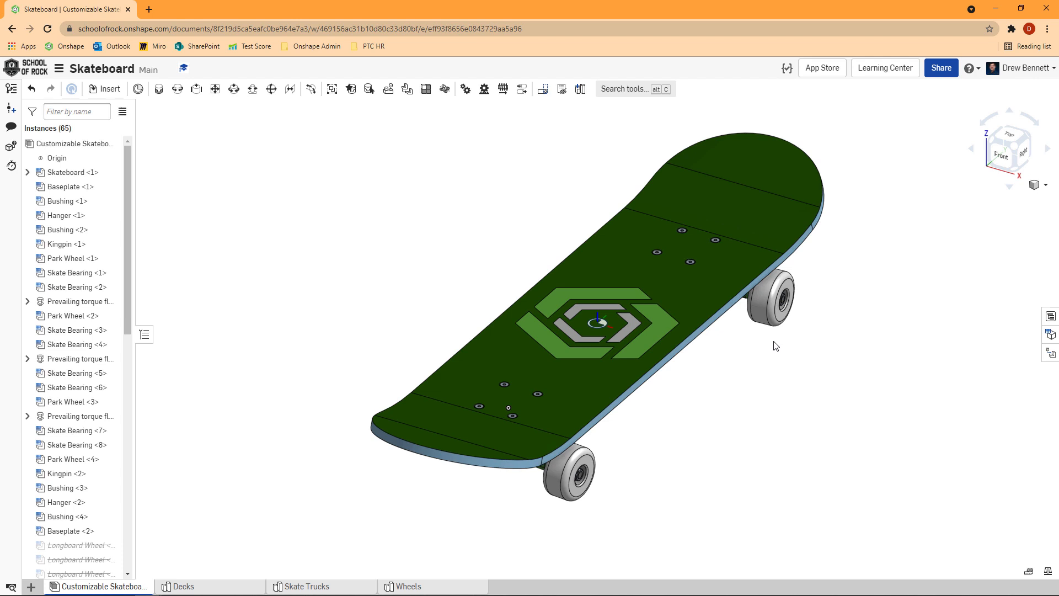
pyautogui.moveTo(838, 337)
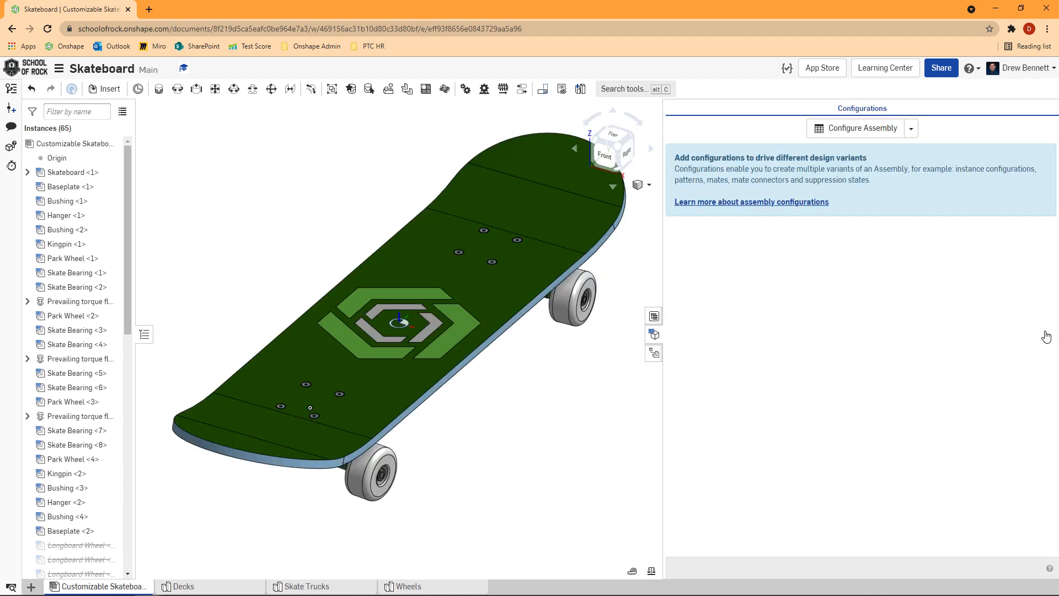
# Create assembly configuration input 'Color Scheme' with rows Onshape Logo and No Appearance
pyautogui.click(855, 128)
pyautogui.write('C')
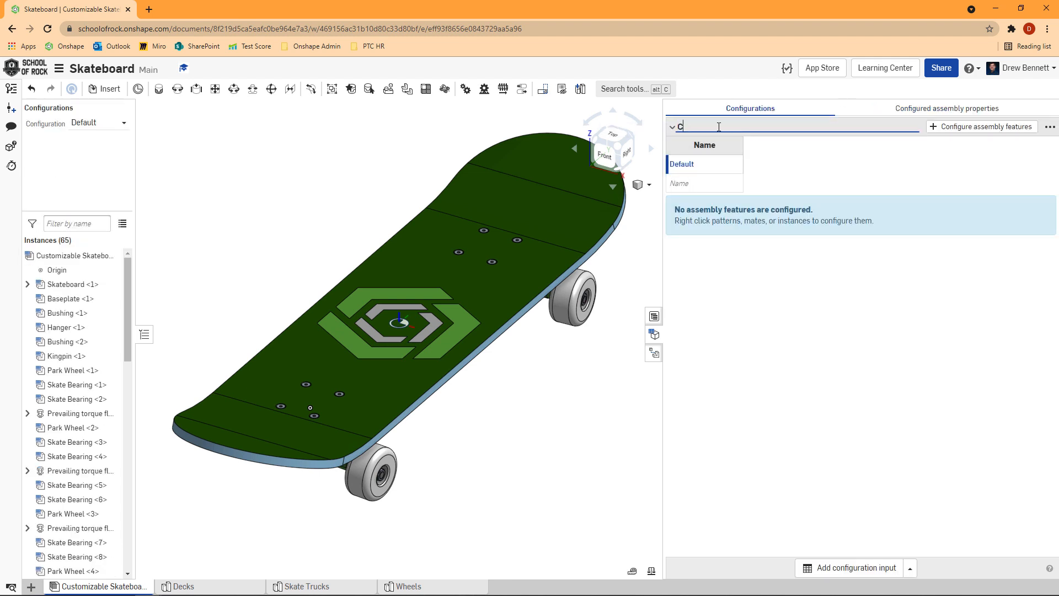
pyautogui.write('olor Scheme')
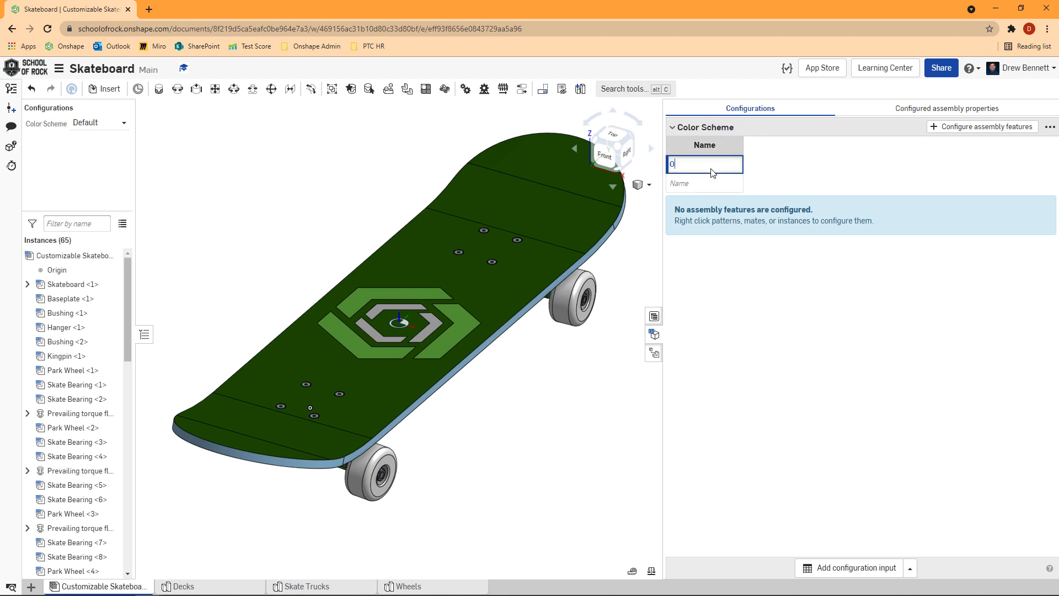
pyautogui.write('Onshape Logo')
pyautogui.click(705, 183)
pyautogui.write('No Appearance')
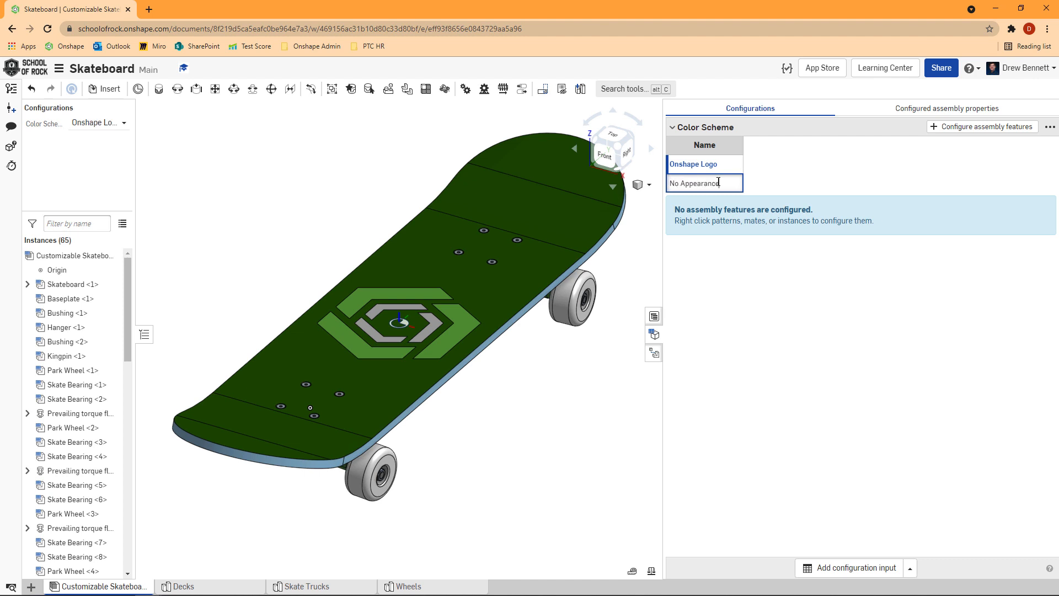
pyautogui.press('Enter')
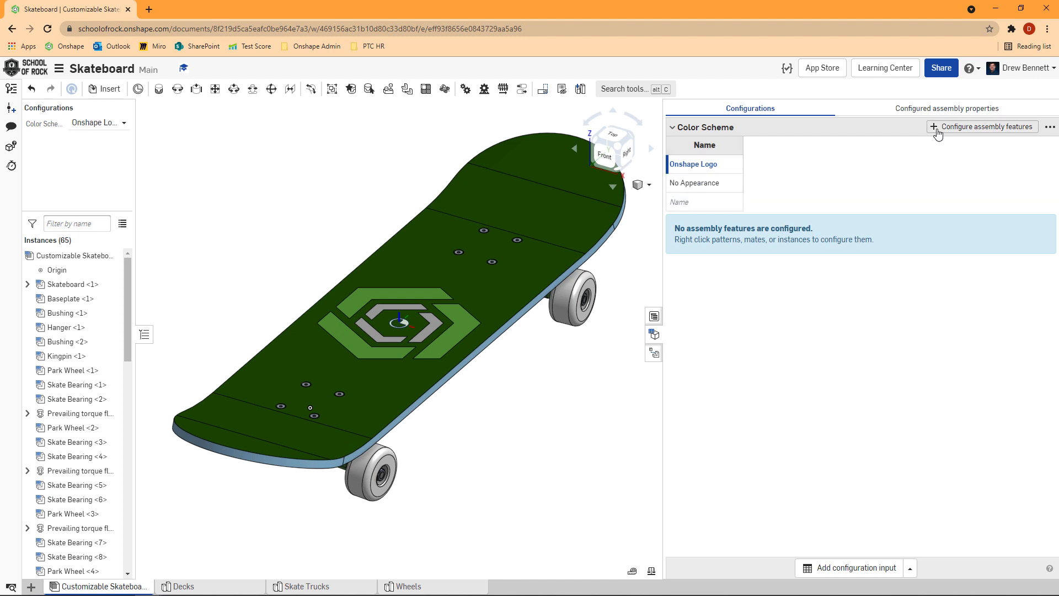
# Map Skateboard <1> to each Color Scheme row and switch the assembly to No Appearance
pyautogui.click(987, 126)
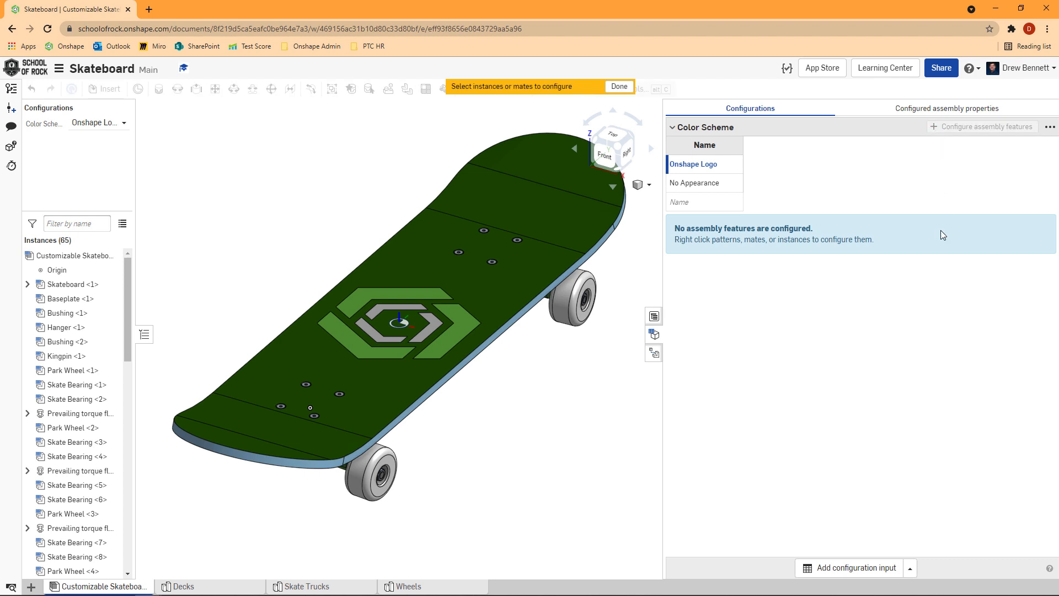
pyautogui.click(68, 285)
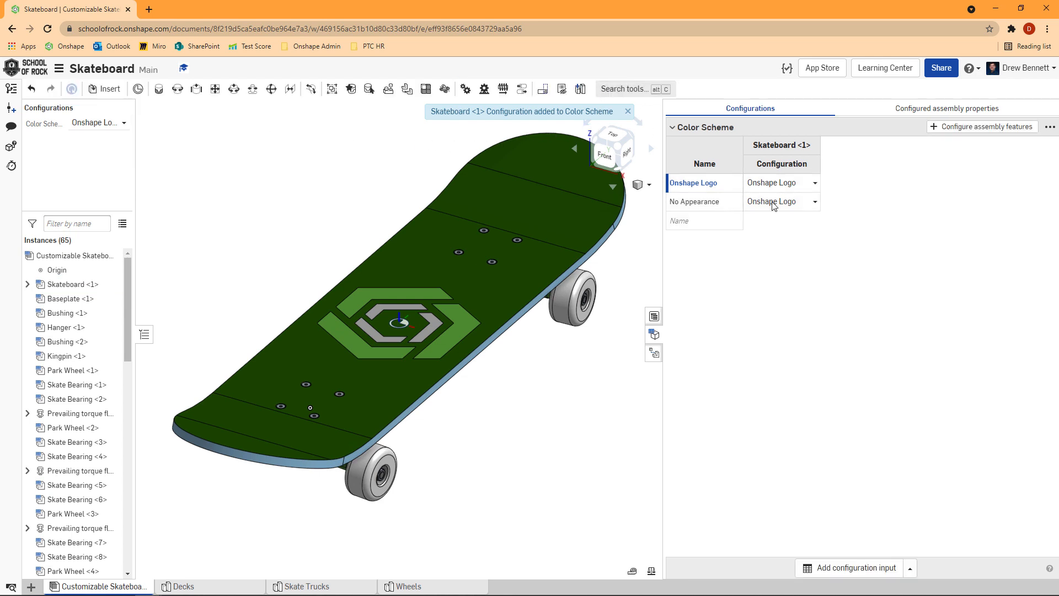
pyautogui.click(780, 200)
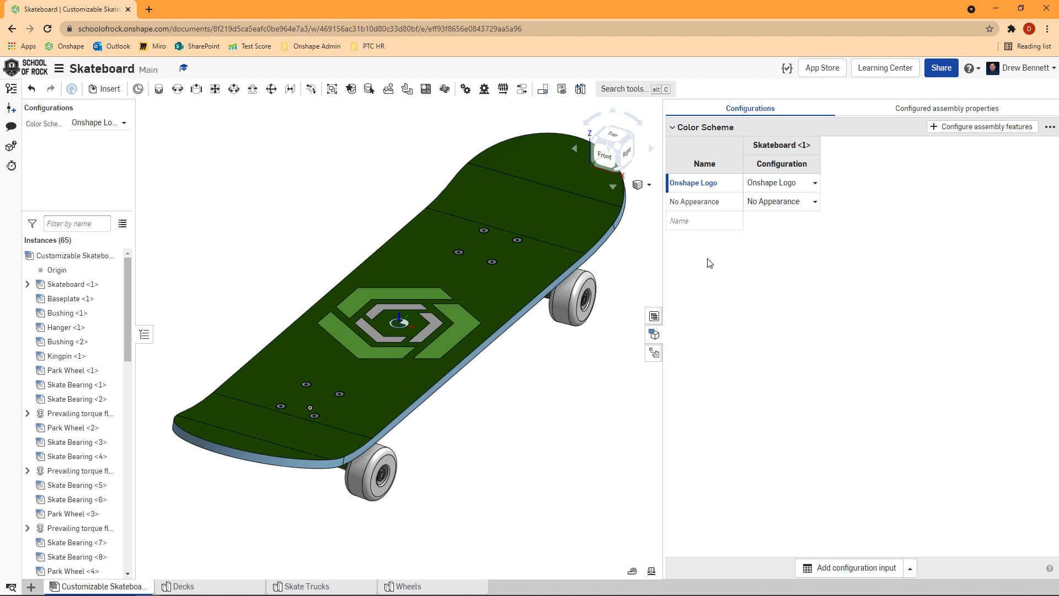
pyautogui.click(99, 122)
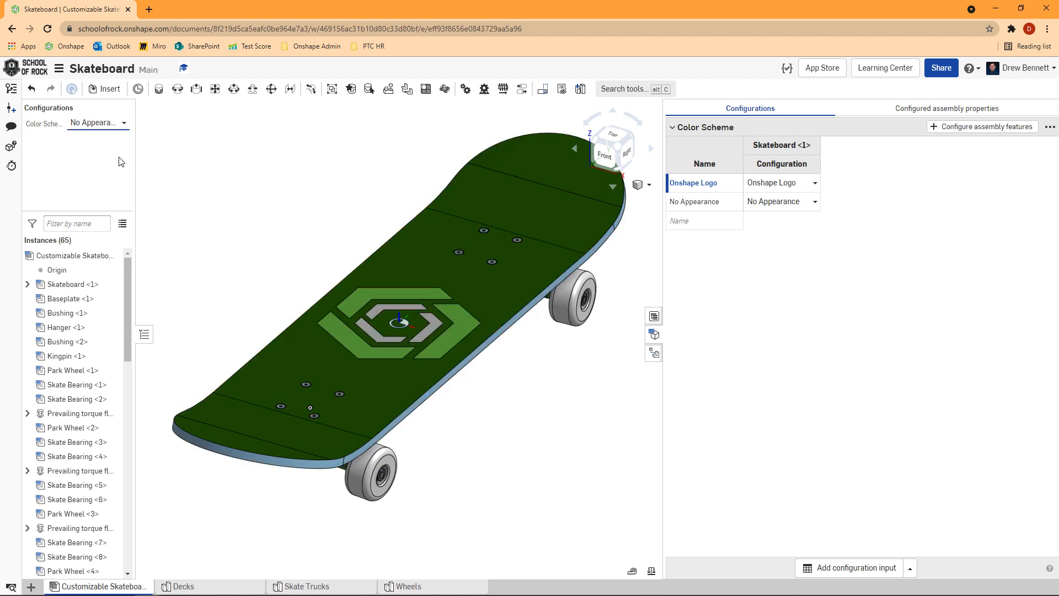
pyautogui.click(695, 201)
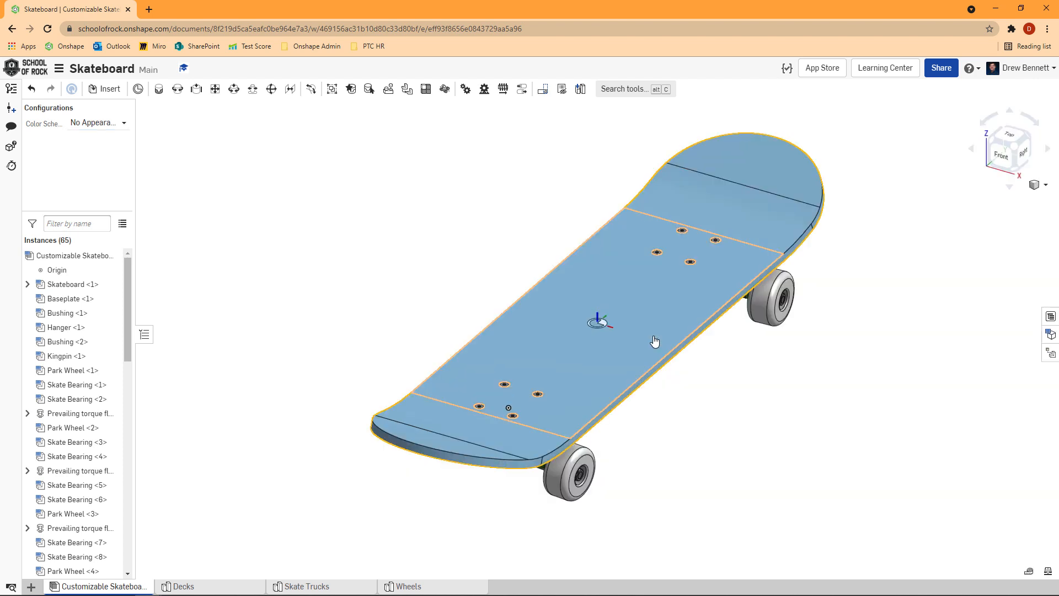
pyautogui.moveTo(662, 397)
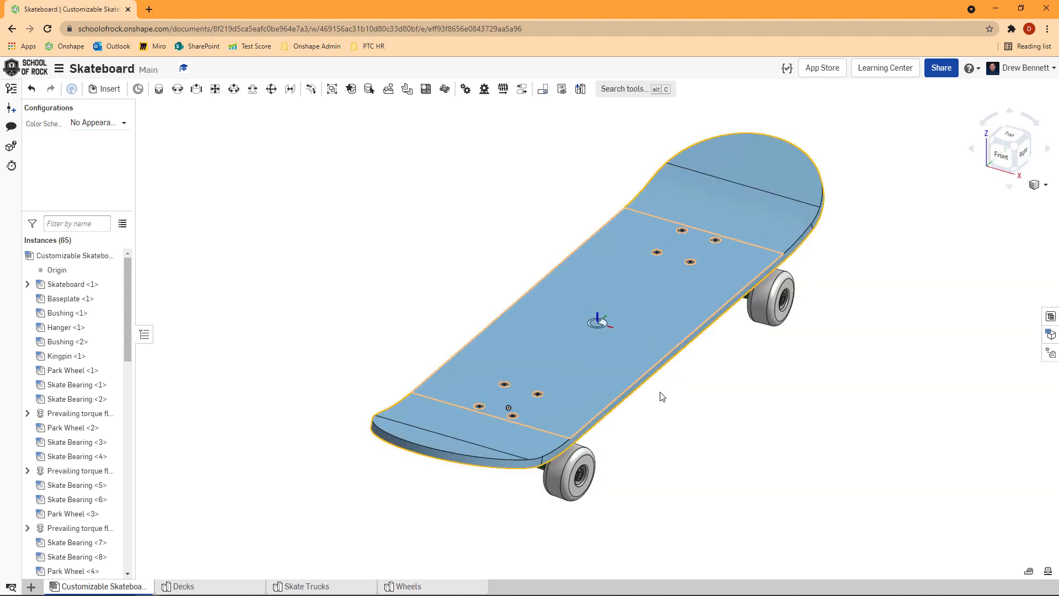